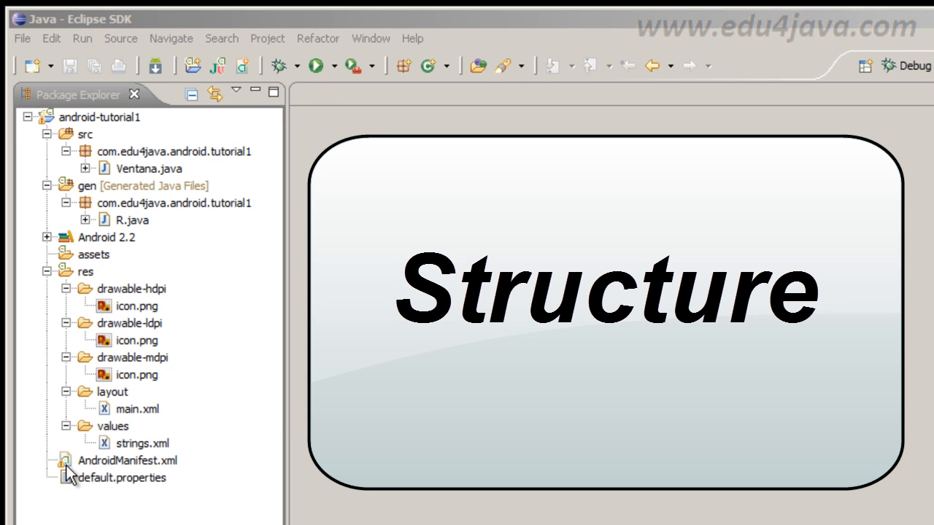
Open AndroidManifest.xml and highlight the activity element and its .Ventana name.
double_click(128, 461)
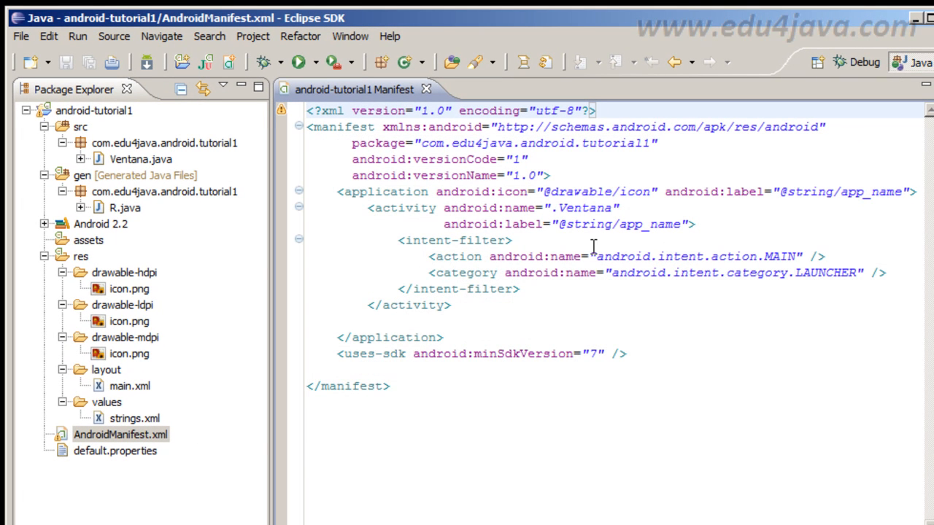
mouse_move(487, 261)
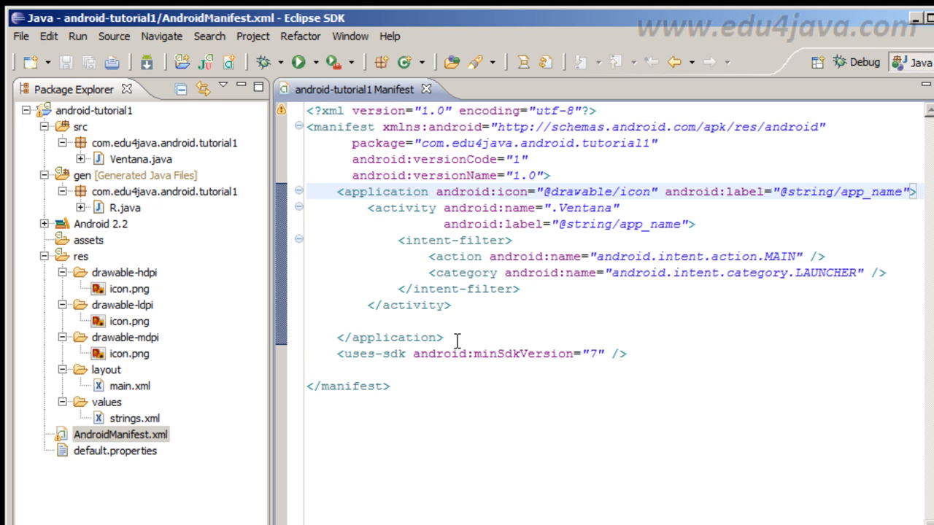
left_click_drag(335, 191, 444, 337)
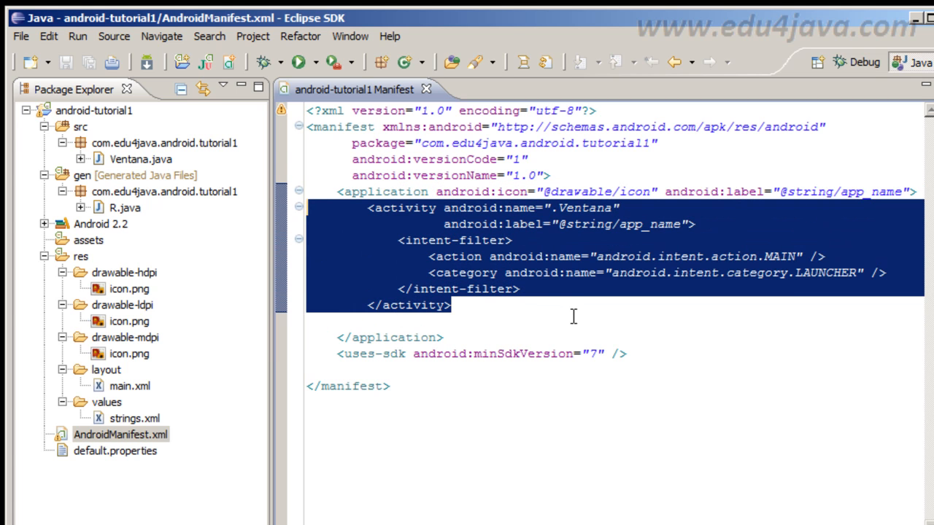
mouse_move(651, 309)
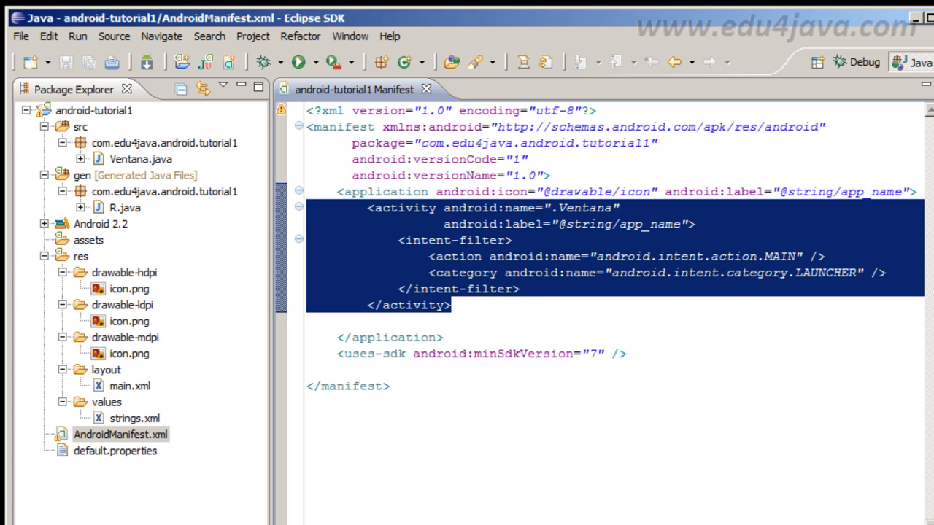
left_click(495, 315)
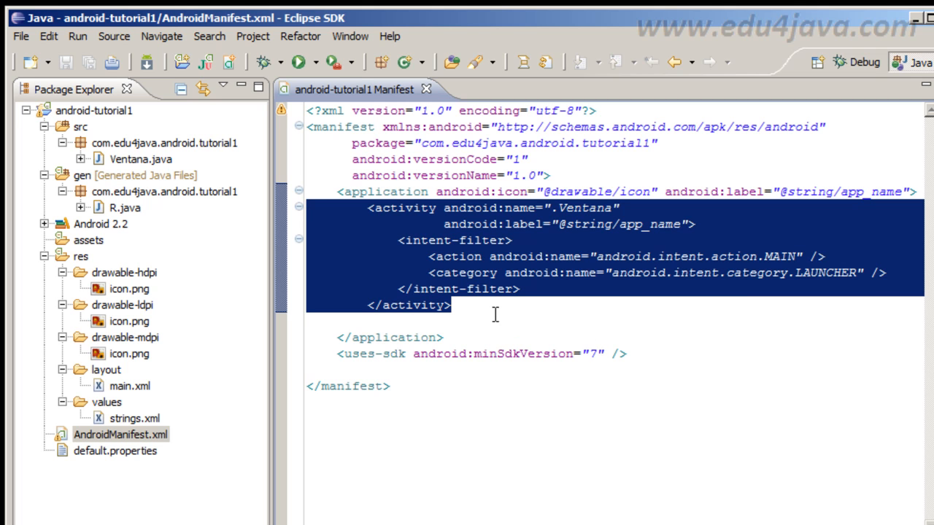
left_click(452, 305)
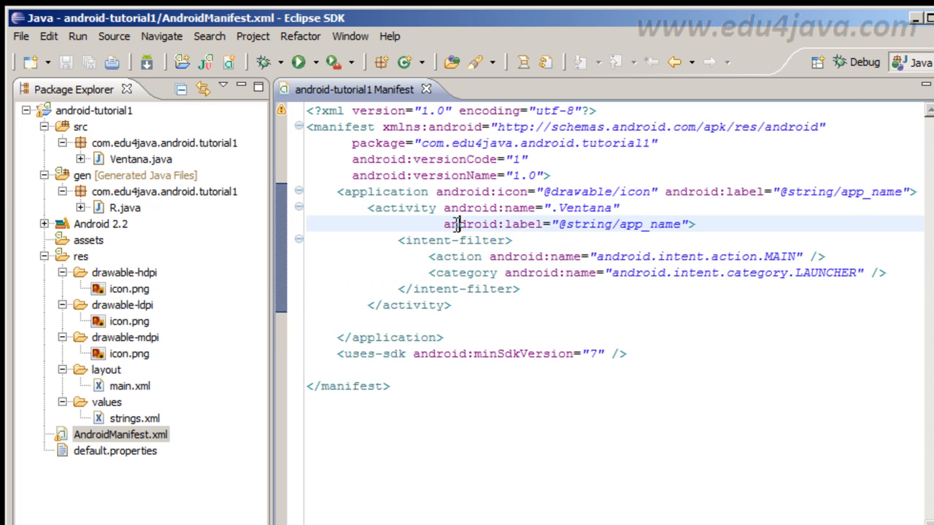
double_click(583, 207)
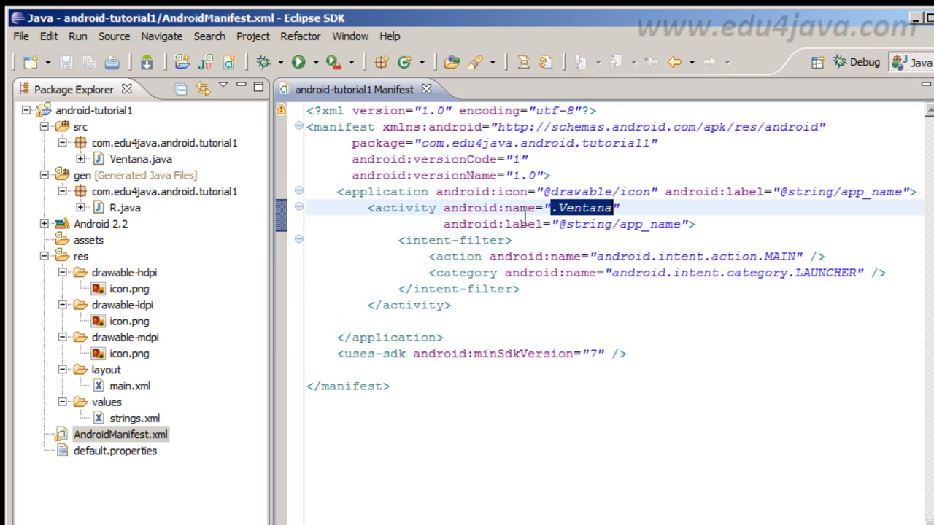
Highlight the intent-filter block, then point out the .Ventana activity name again.
left_click_drag(397, 239, 520, 289)
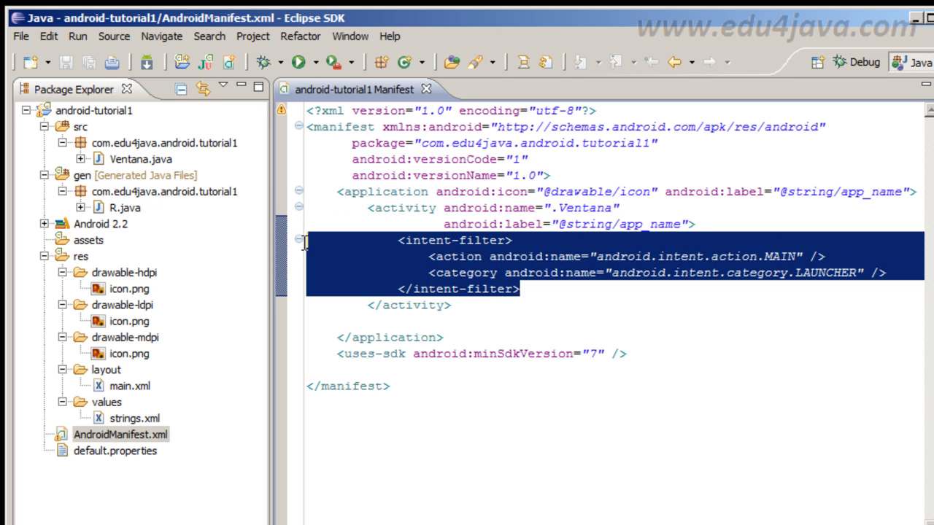
left_click(539, 284)
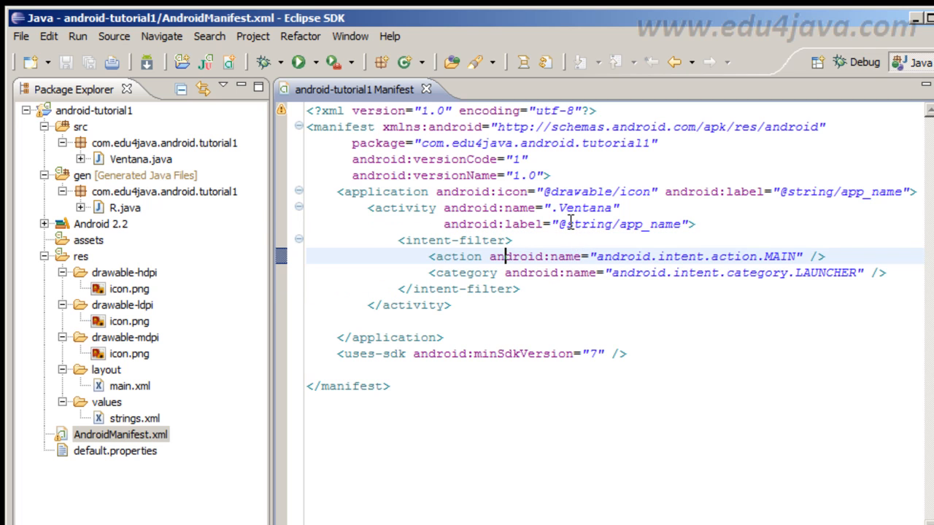
double_click(581, 207)
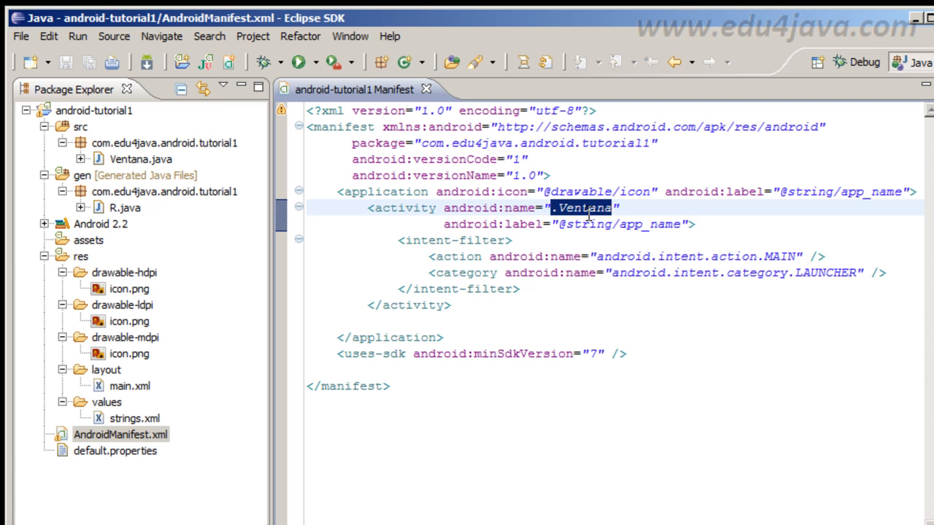
mouse_move(524, 212)
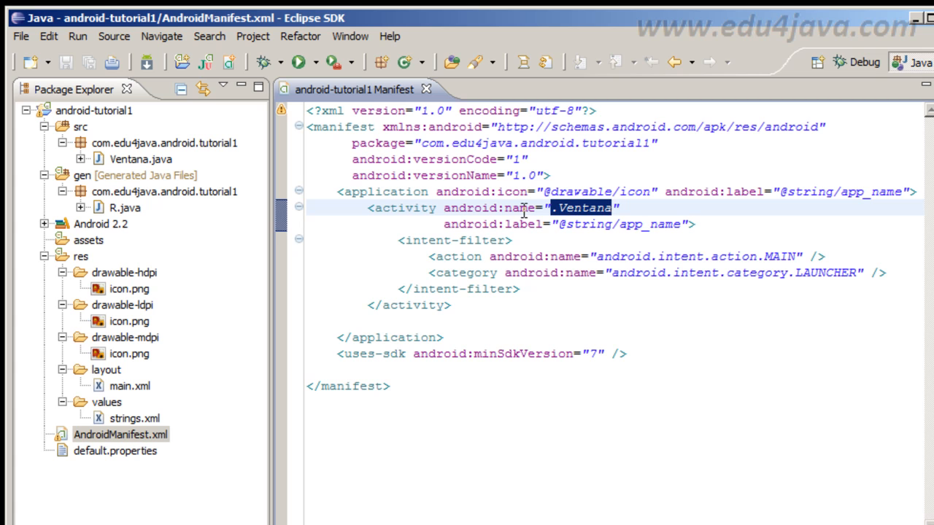
mouse_move(590, 216)
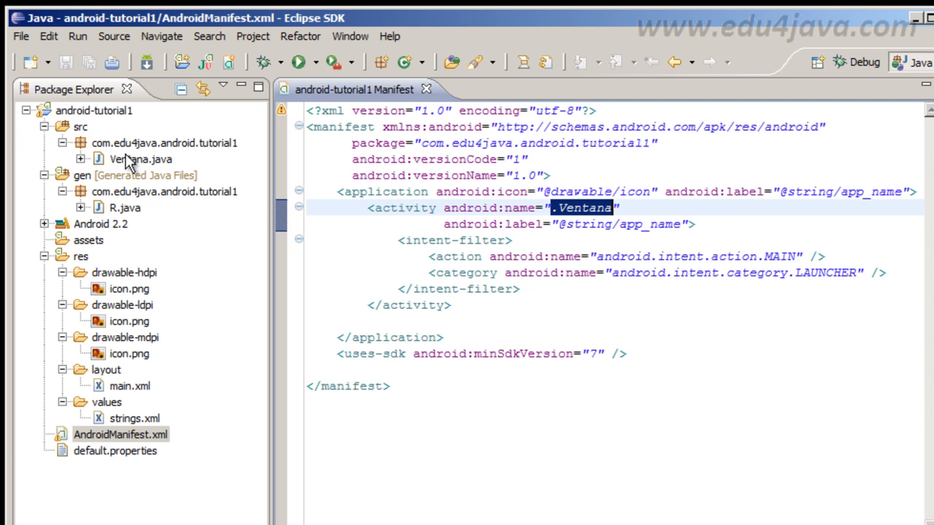
double_click(140, 159)
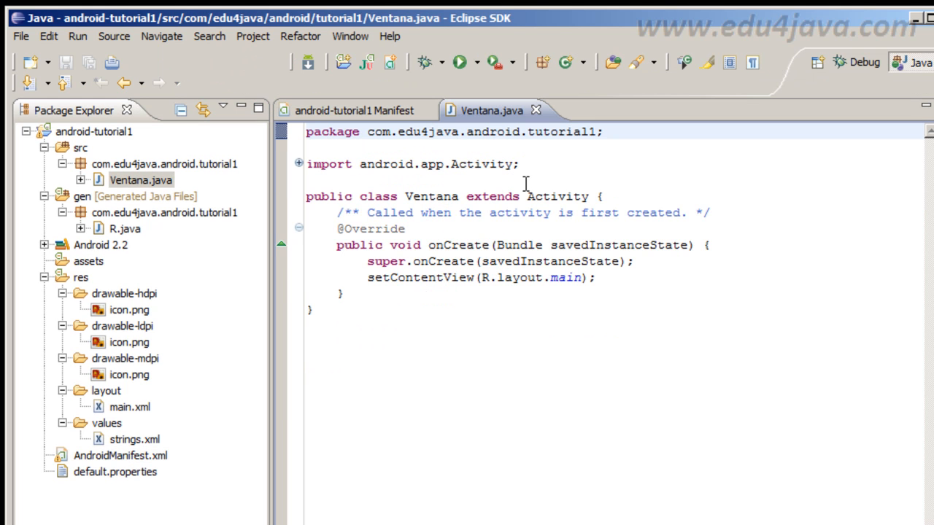
double_click(431, 195)
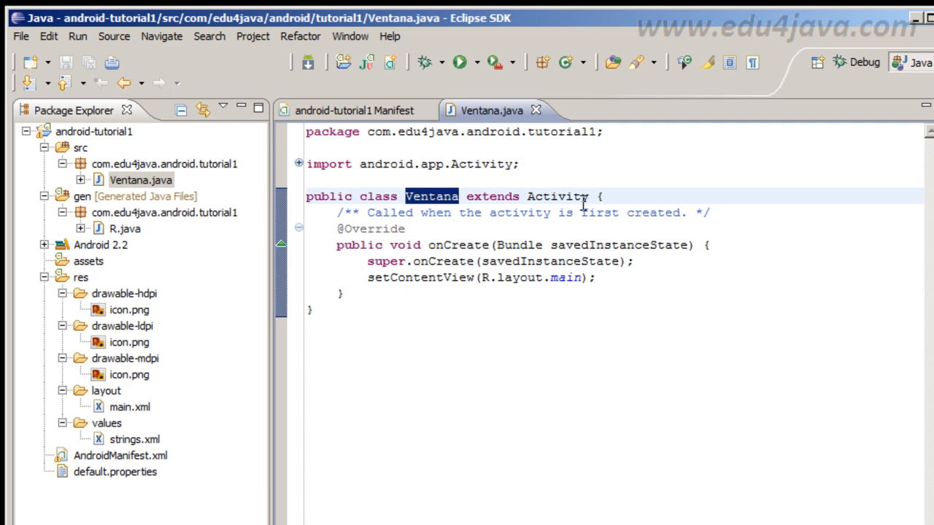
double_click(558, 196)
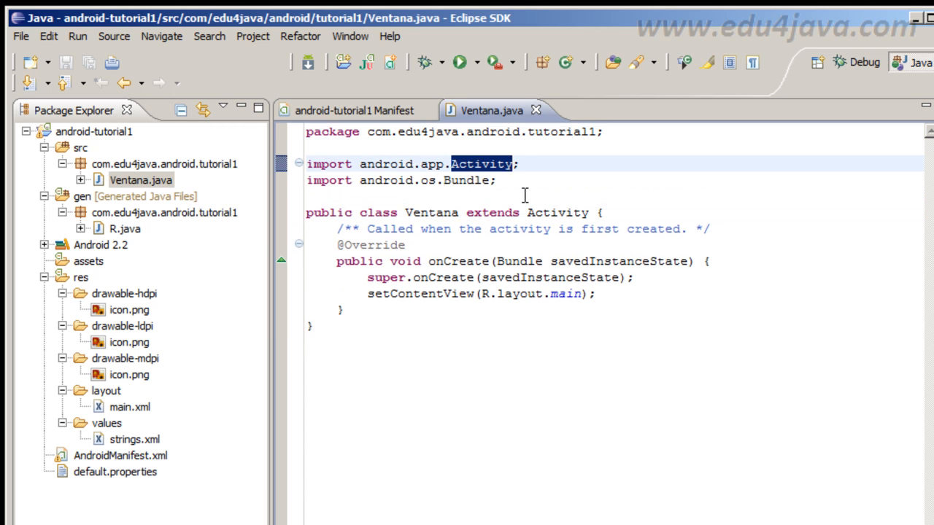
mouse_move(495, 217)
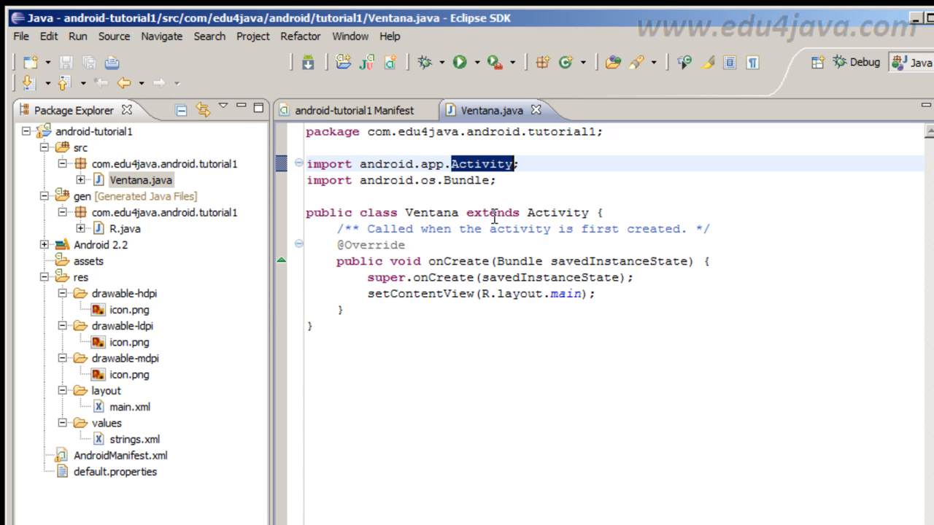
double_click(371, 245)
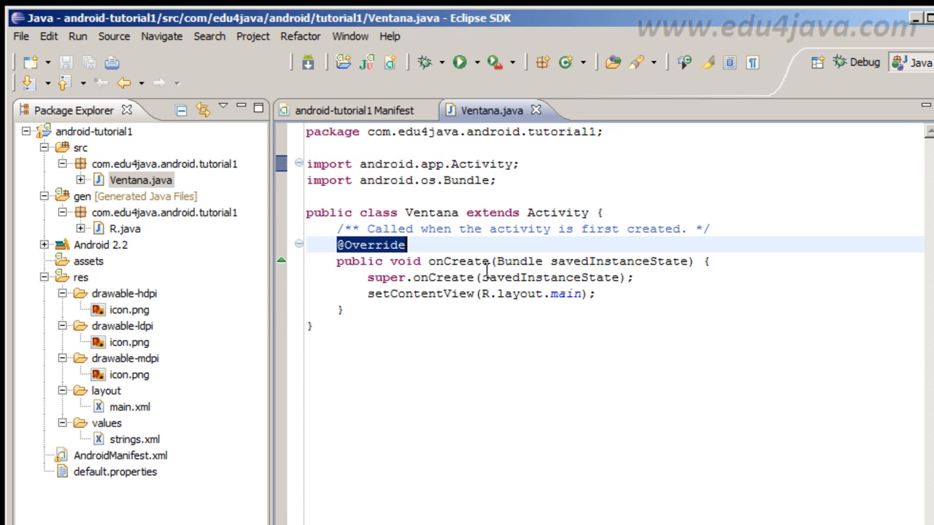
Walk through onCreate, its savedInstanceState argument and R.layout.main in setContentView.
double_click(458, 261)
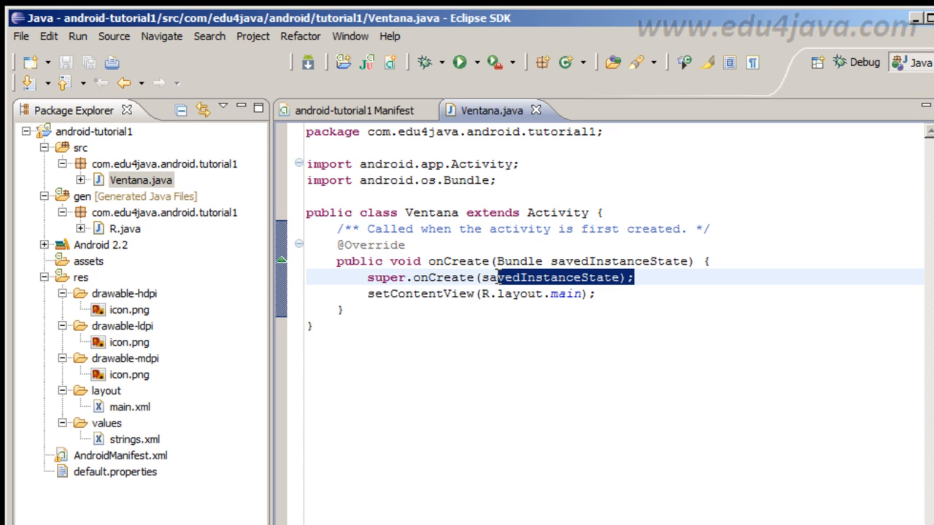
double_click(420, 293)
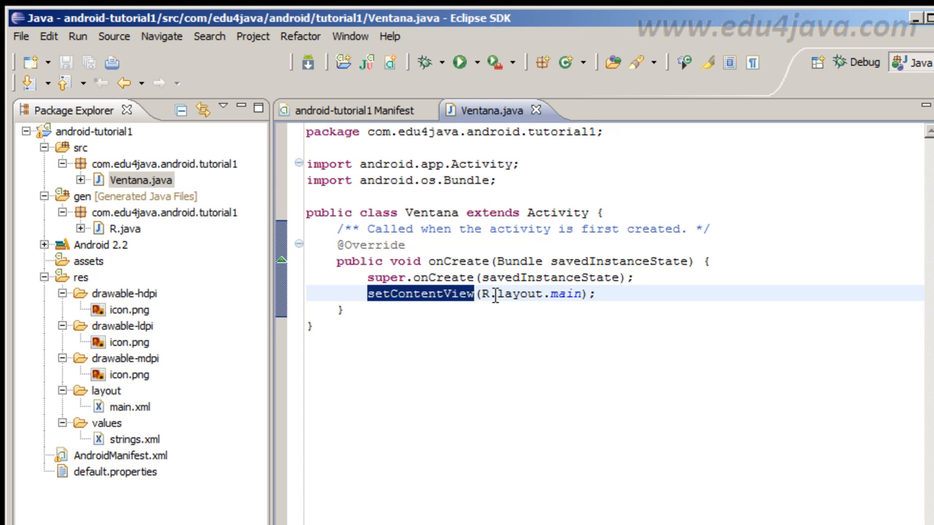
left_click(485, 293)
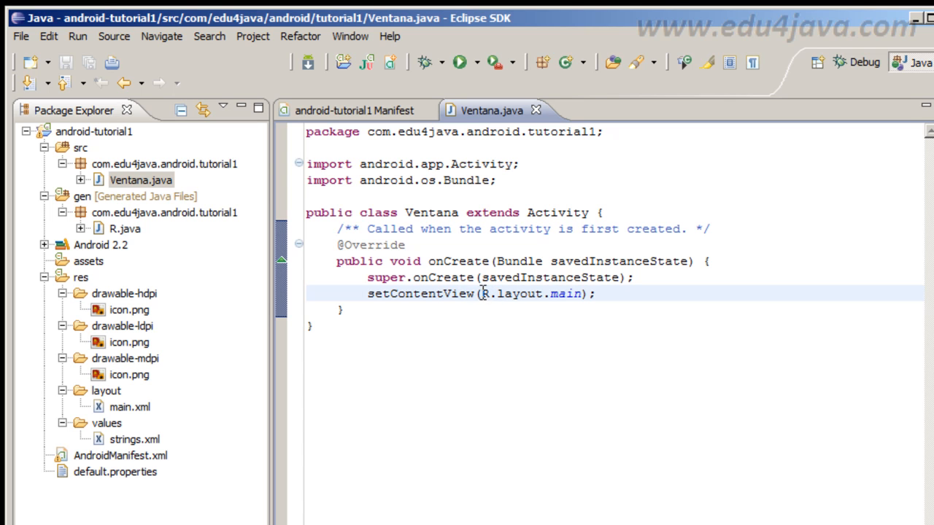
double_click(526, 294)
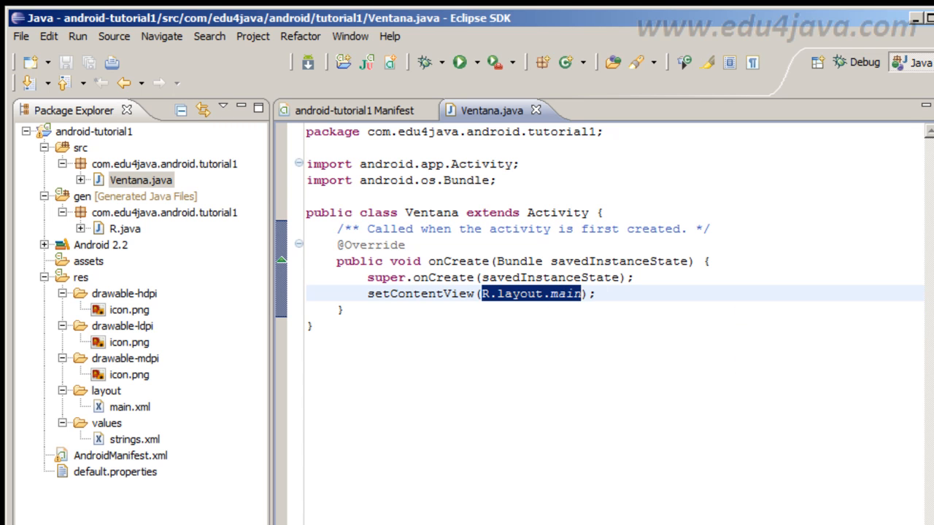
mouse_move(130, 343)
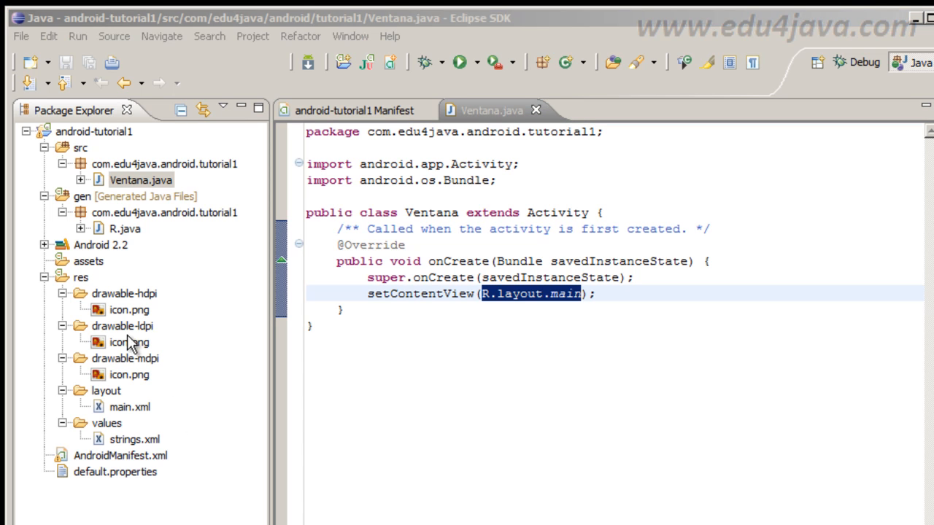
mouse_move(78, 285)
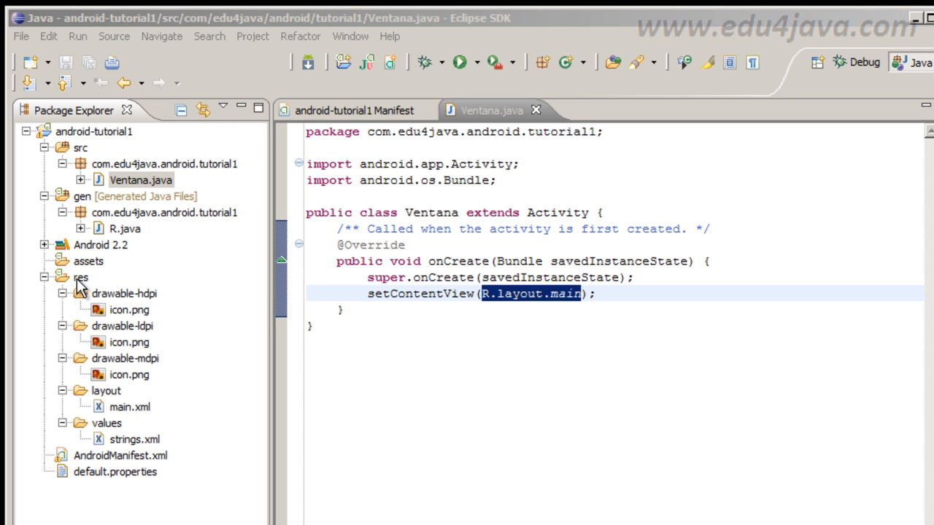
left_click(80, 277)
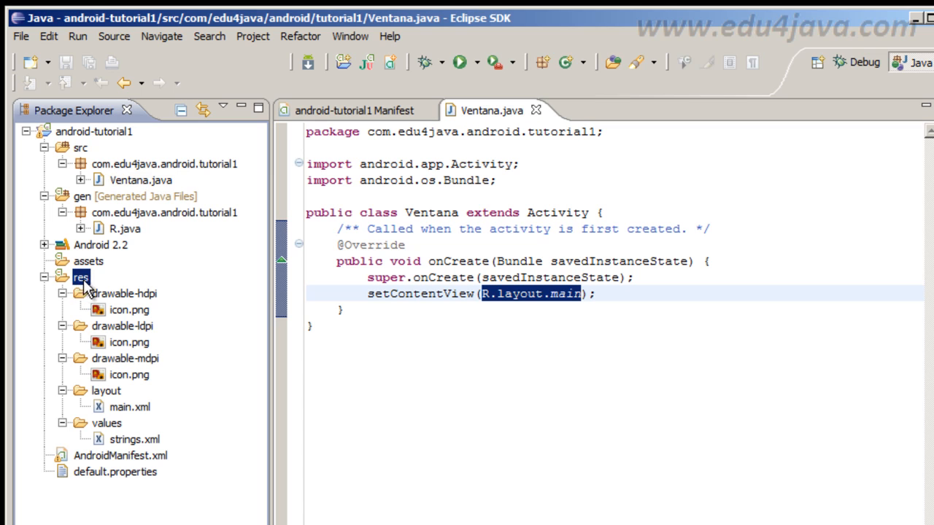
mouse_move(86, 291)
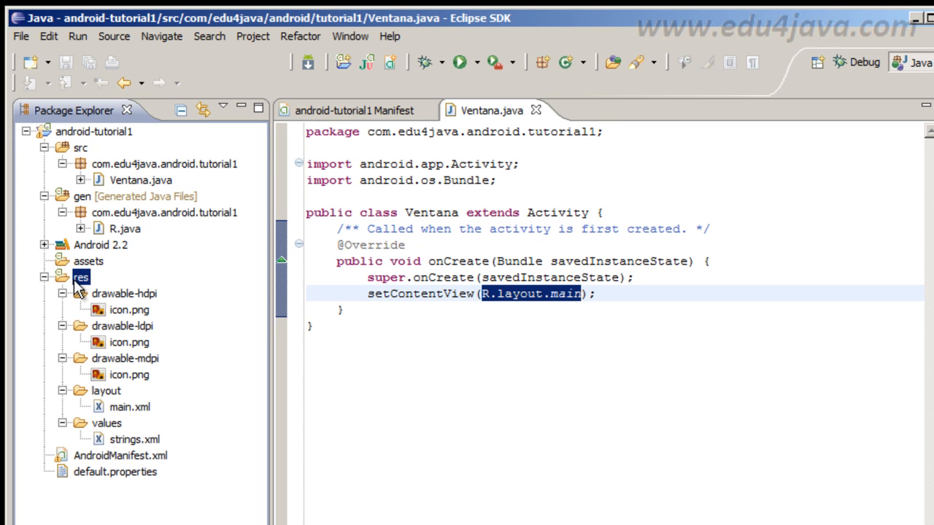
mouse_move(87, 292)
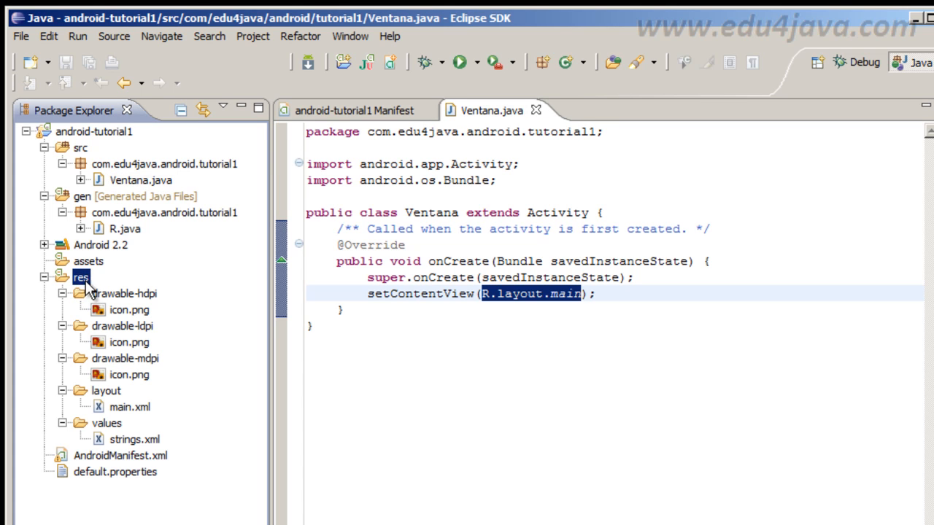
mouse_move(97, 440)
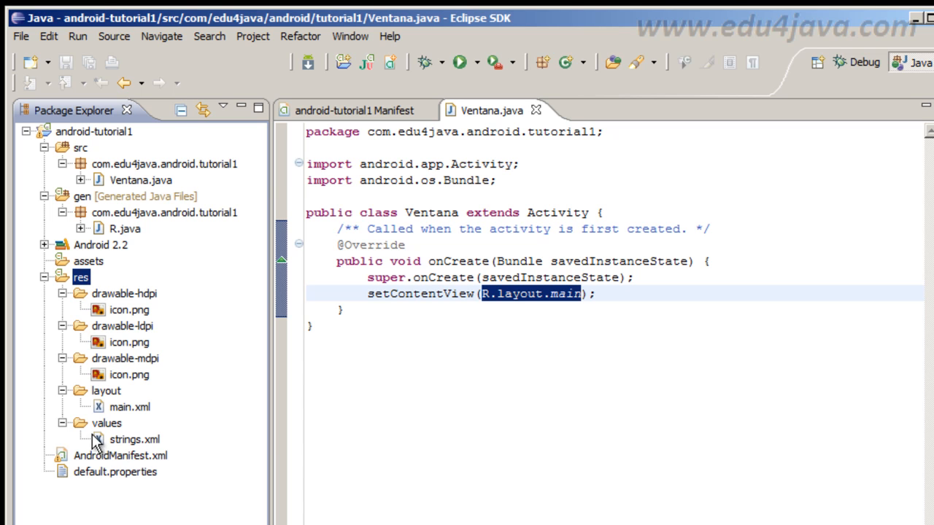
mouse_move(135, 438)
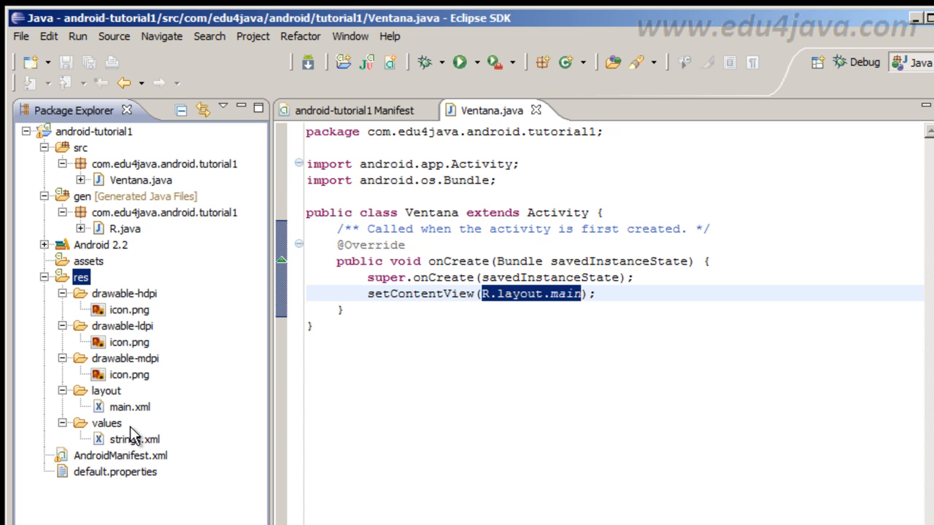
mouse_move(131, 355)
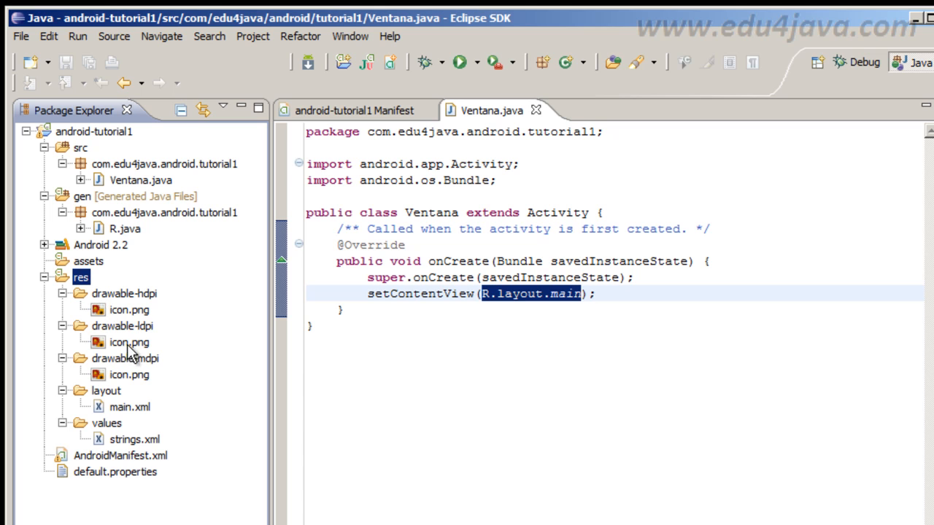
mouse_move(131, 307)
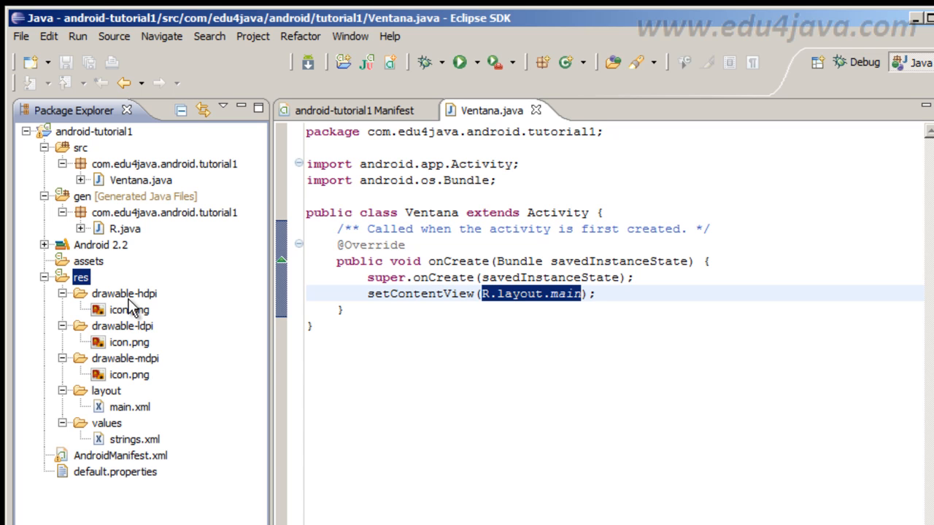
mouse_move(113, 397)
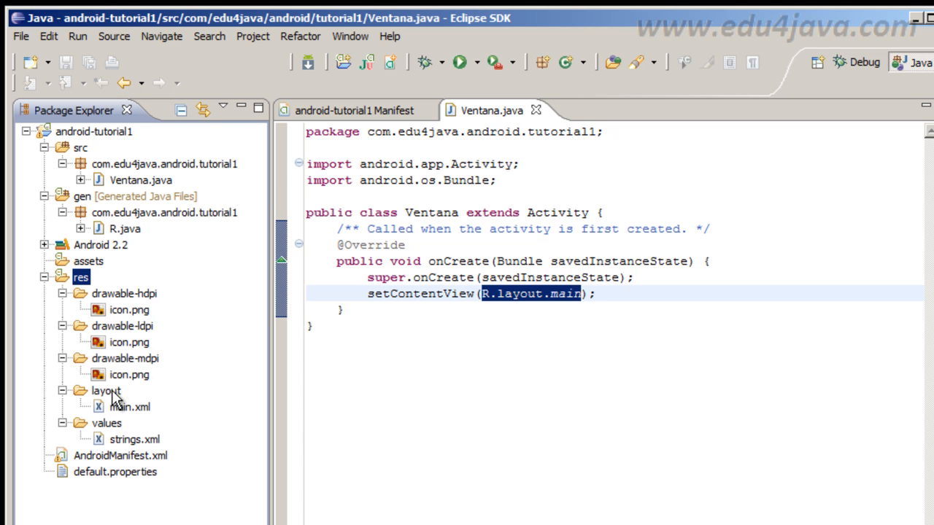
mouse_move(78, 435)
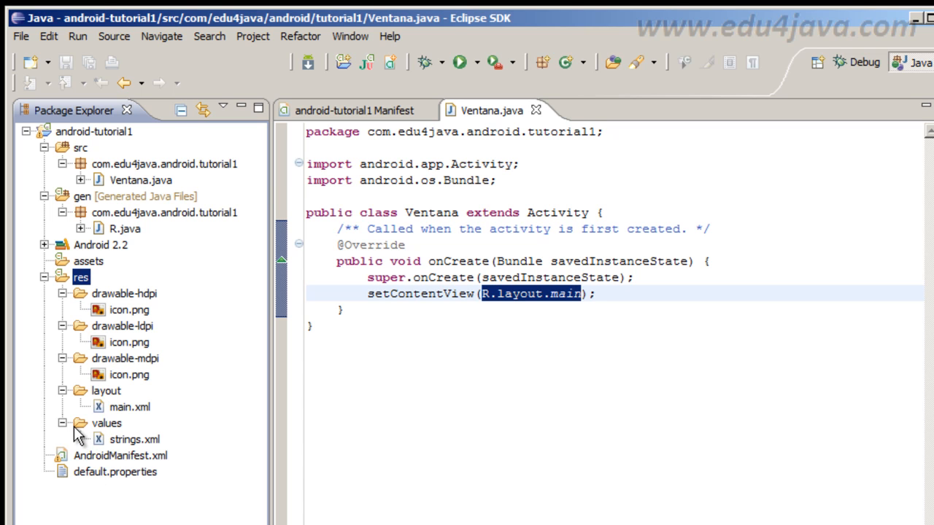
mouse_move(134, 444)
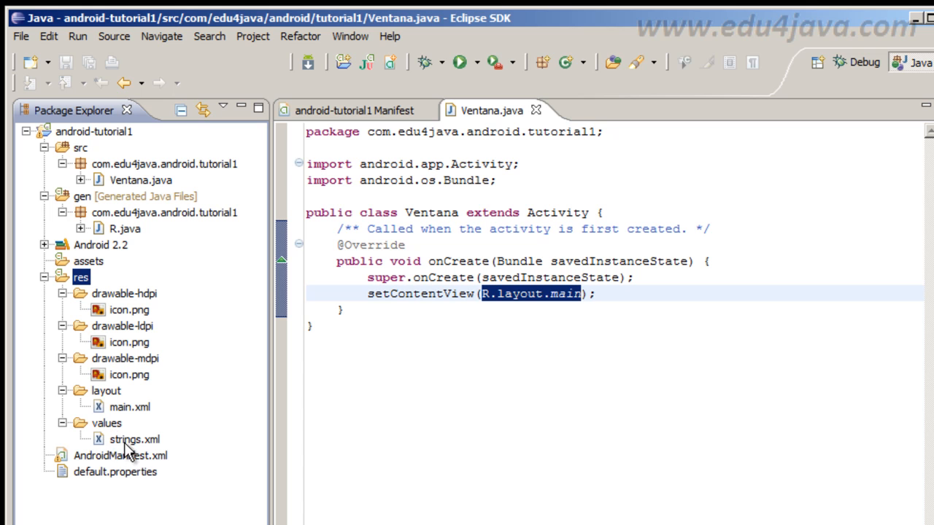
left_click(134, 439)
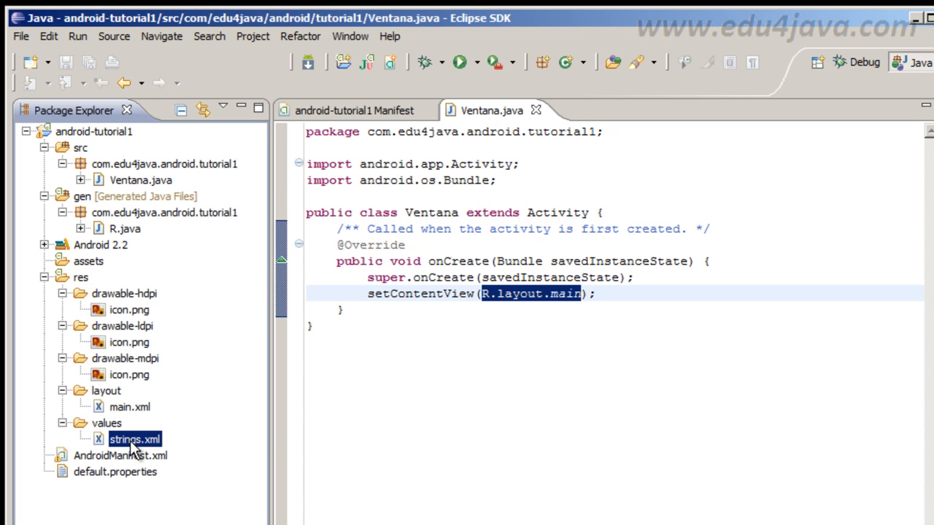
Open strings.xml and select the app_name resource name.
double_click(135, 438)
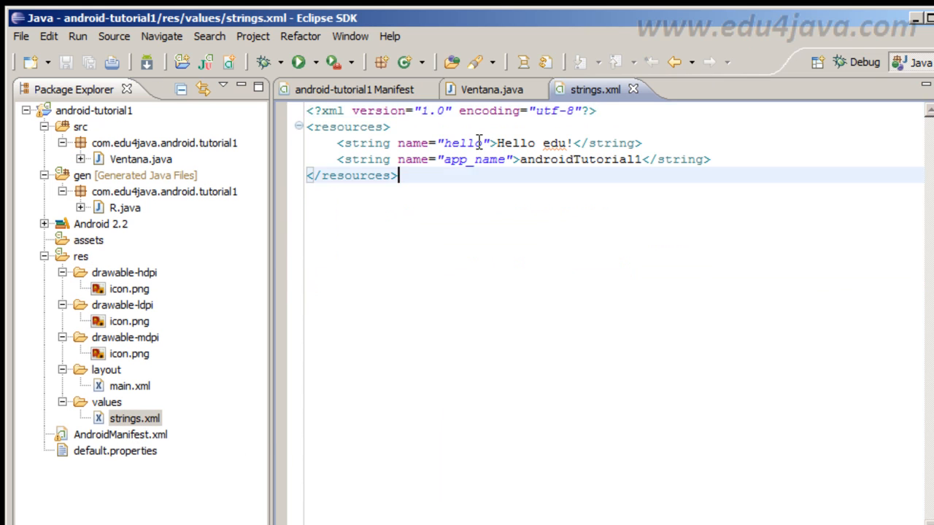
double_click(474, 159)
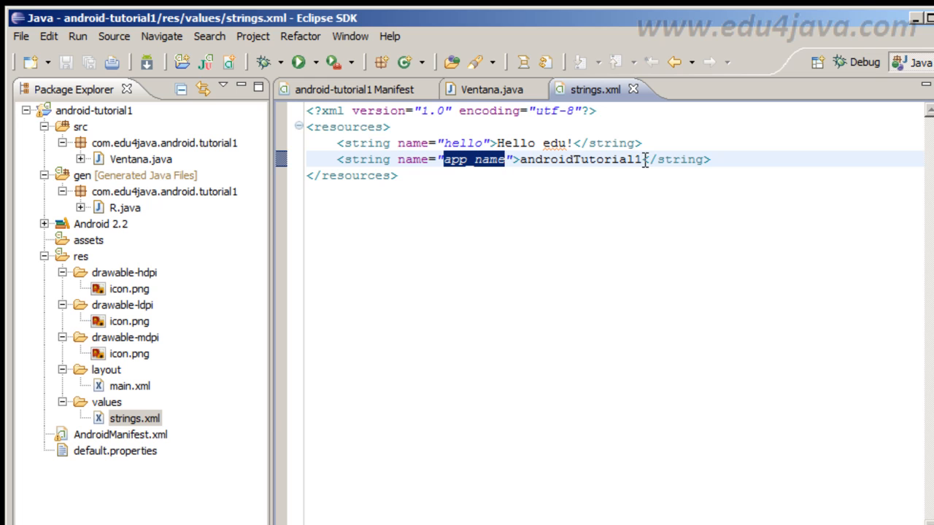
mouse_move(563, 159)
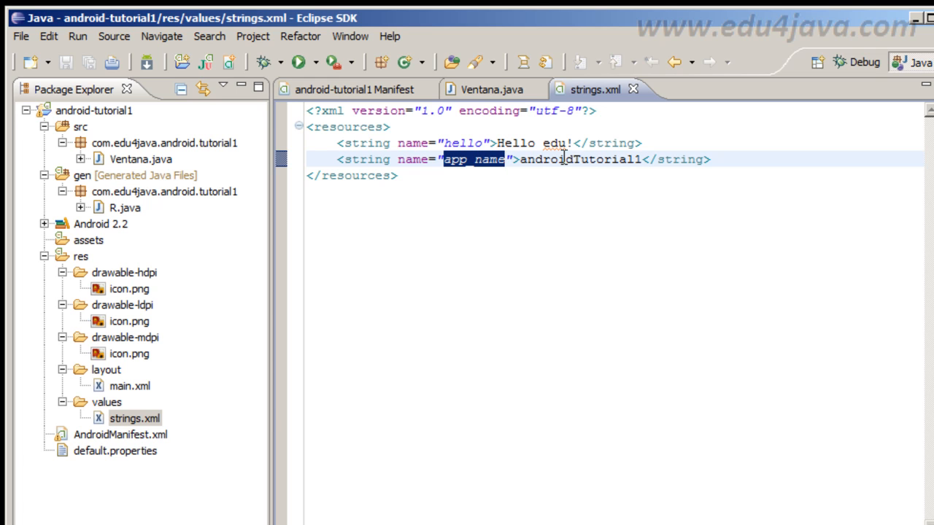
mouse_move(627, 125)
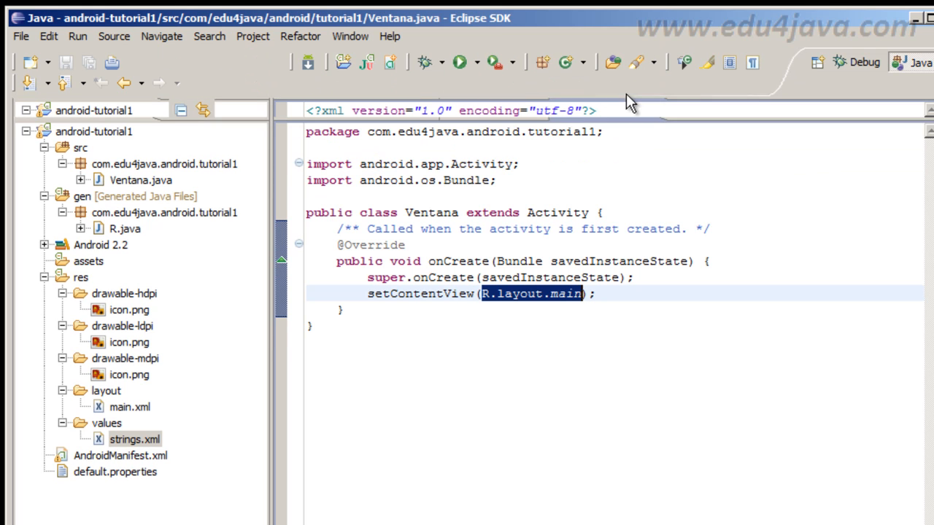
Open the main.xml layout file from res/layout in the Package Explorer.
left_click(130, 407)
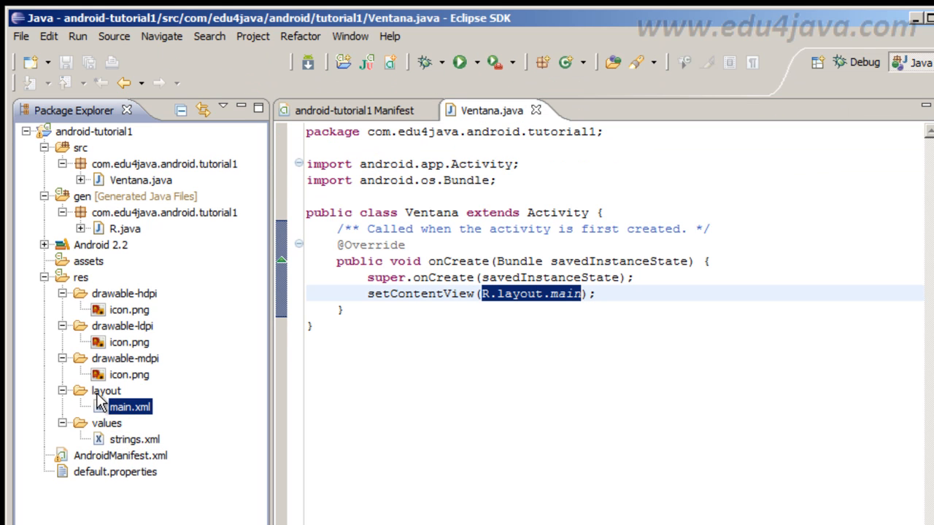
left_click(130, 406)
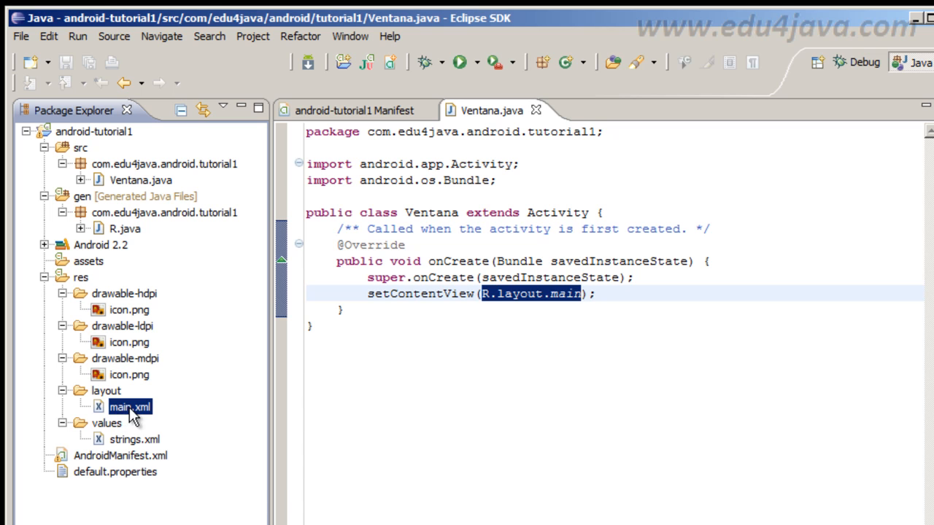
mouse_move(130, 420)
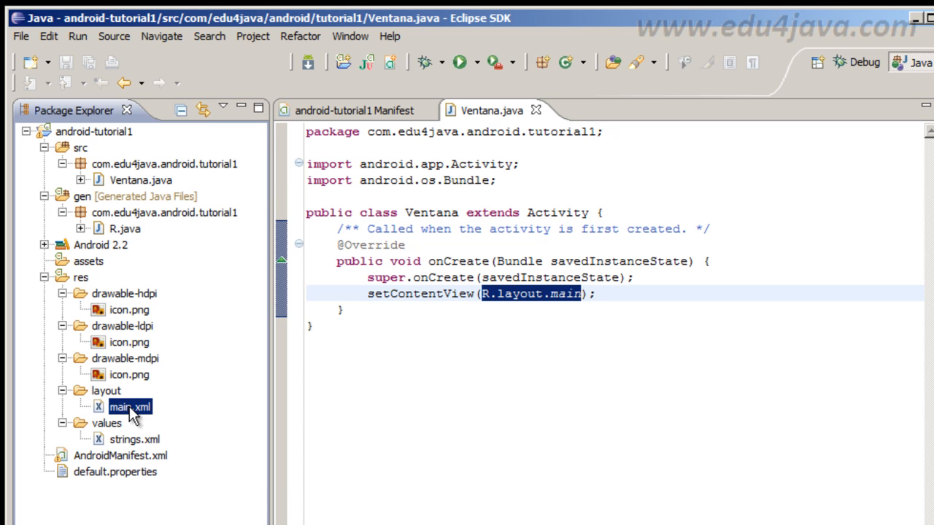
double_click(129, 406)
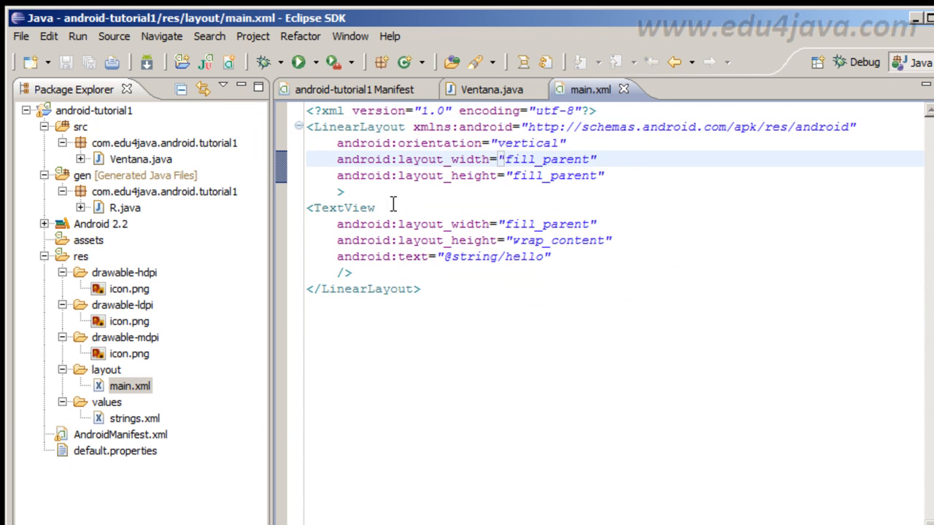
Highlight the TextView's text attribute, the whole layout XML, and the TextView element.
left_click_drag(337, 224, 350, 273)
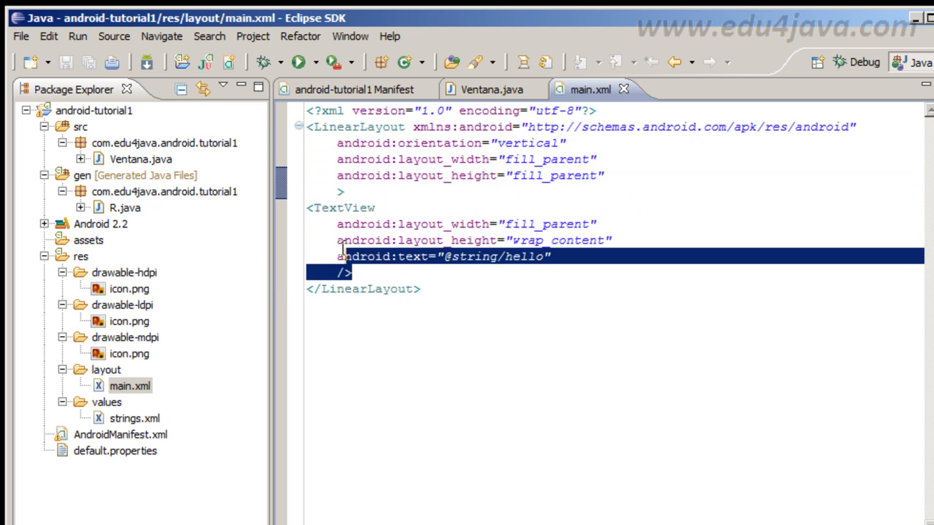
left_click(426, 289)
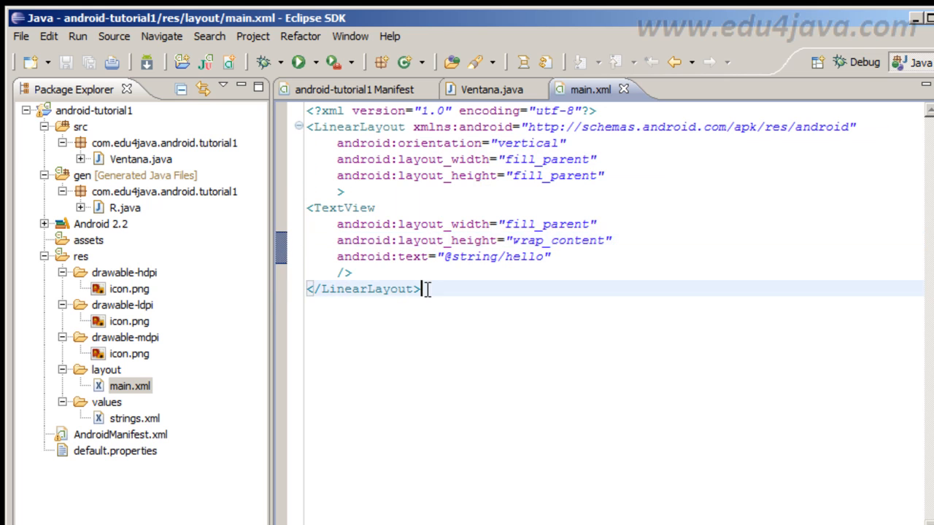
key("ctrl+a")
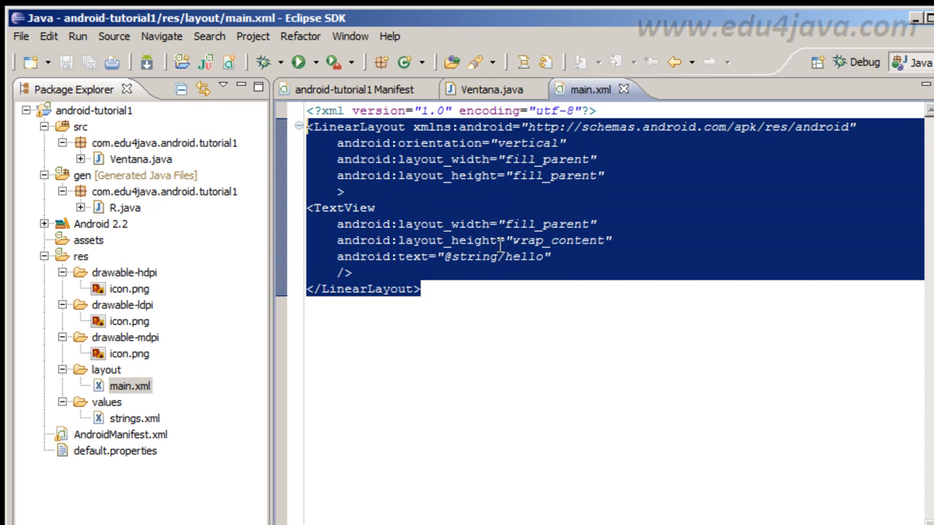
left_click(414, 273)
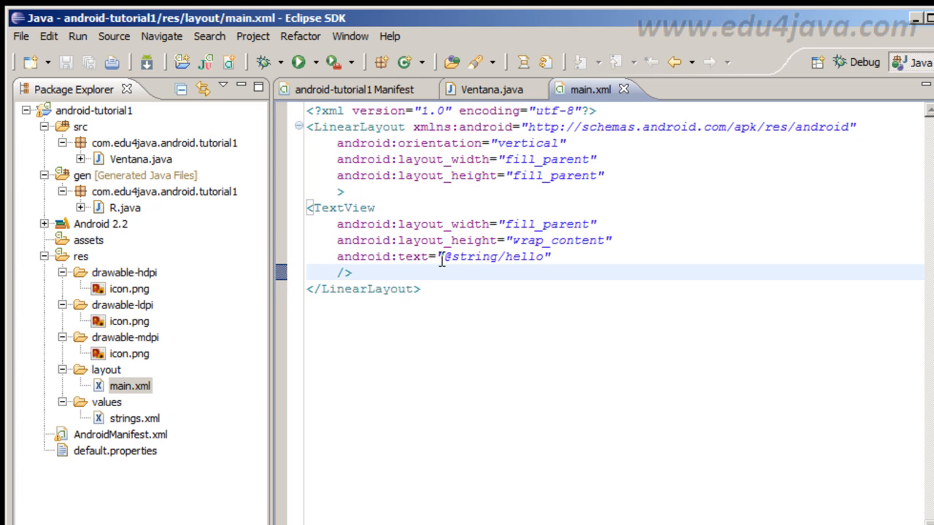
mouse_move(420, 278)
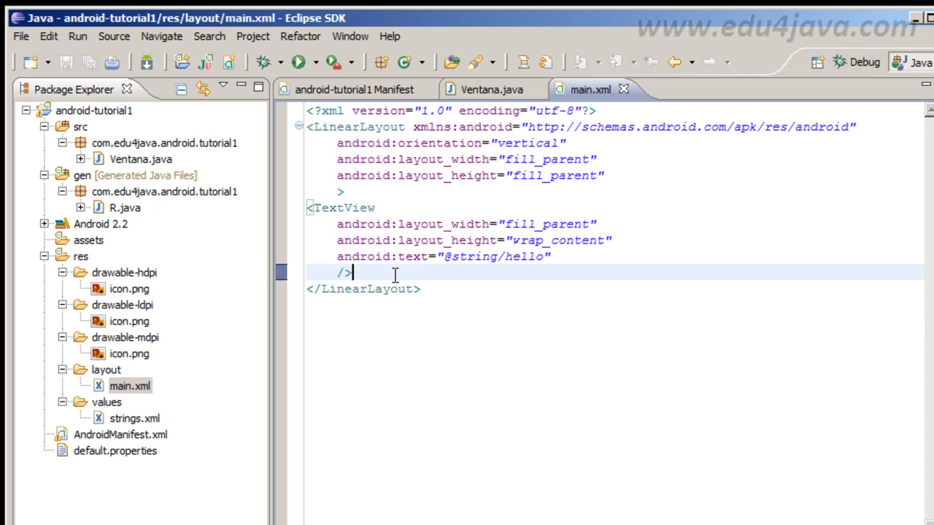
left_click_drag(312, 207, 353, 272)
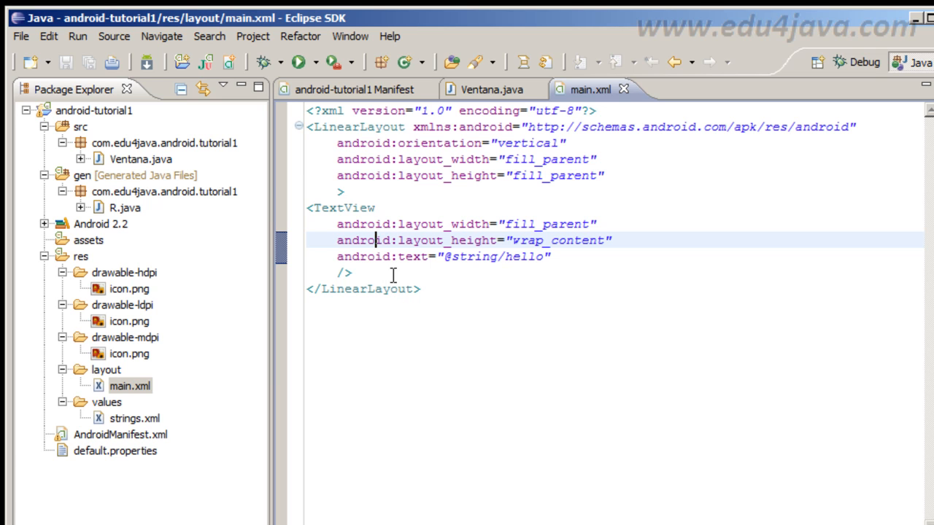
left_click(377, 207)
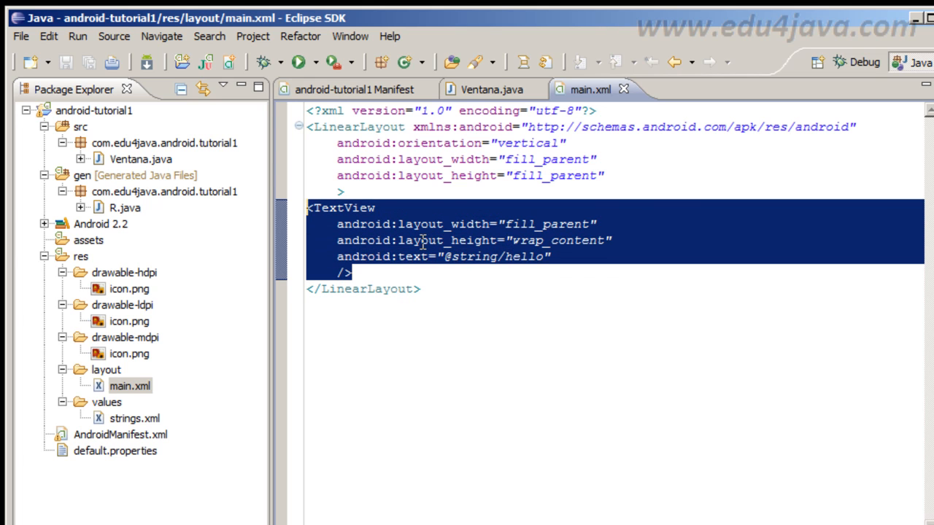
left_click(347, 207)
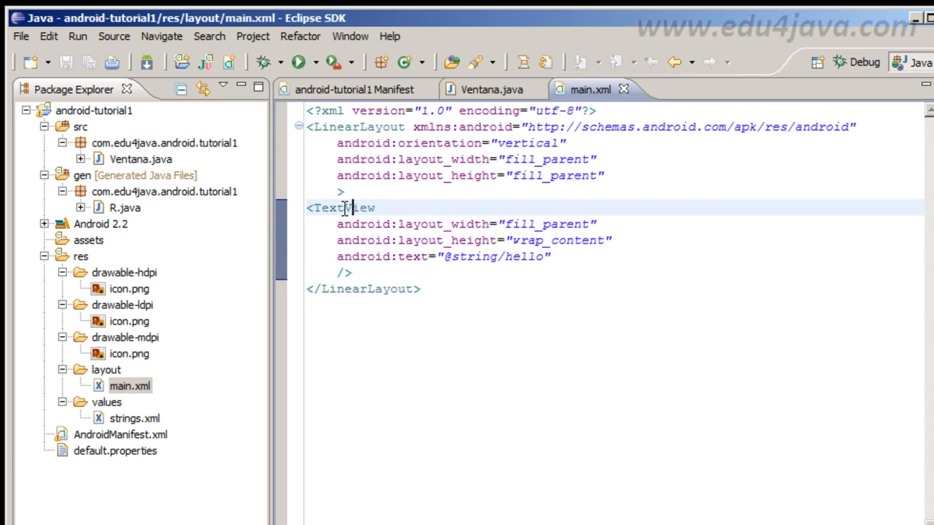
double_click(343, 207)
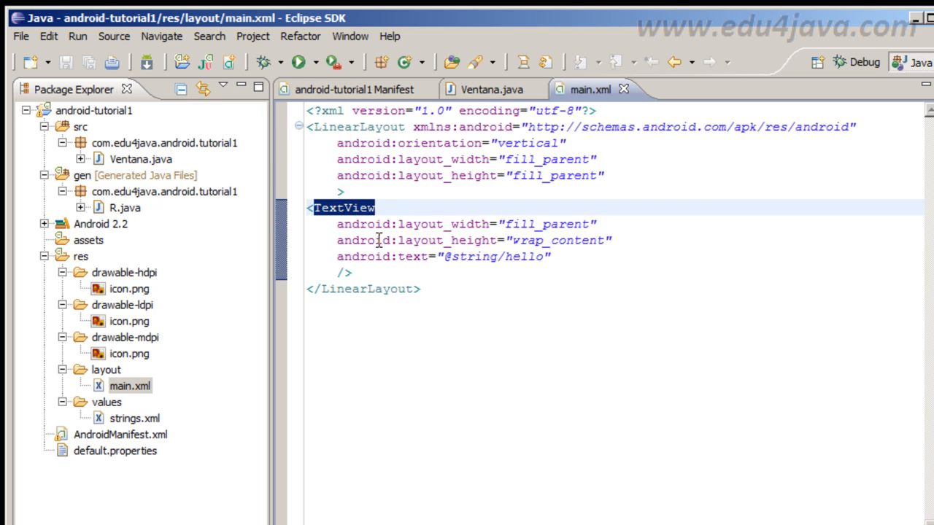
left_click_drag(335, 207, 353, 273)
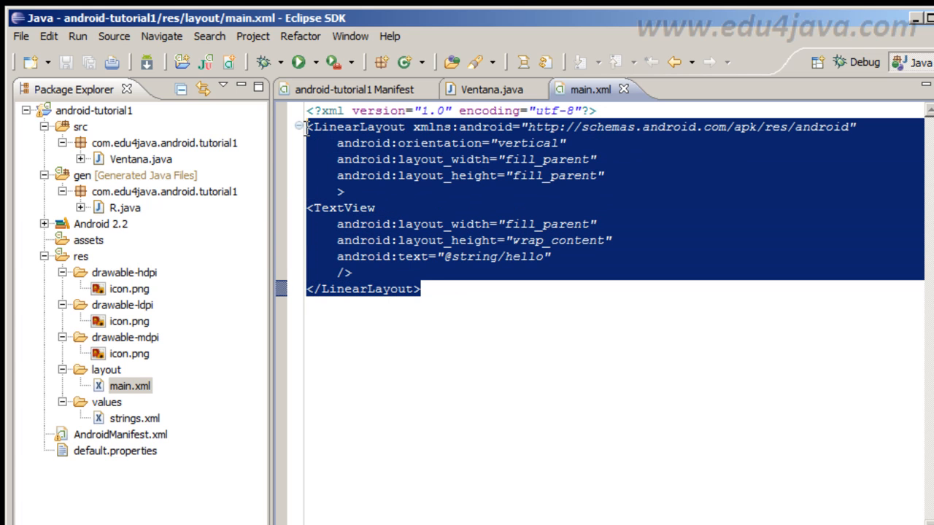
left_click(374, 127)
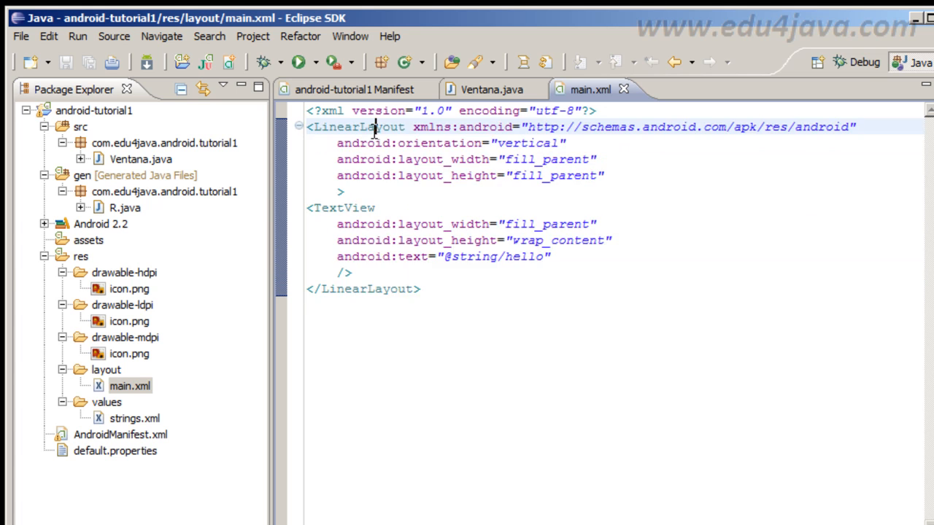
double_click(356, 126)
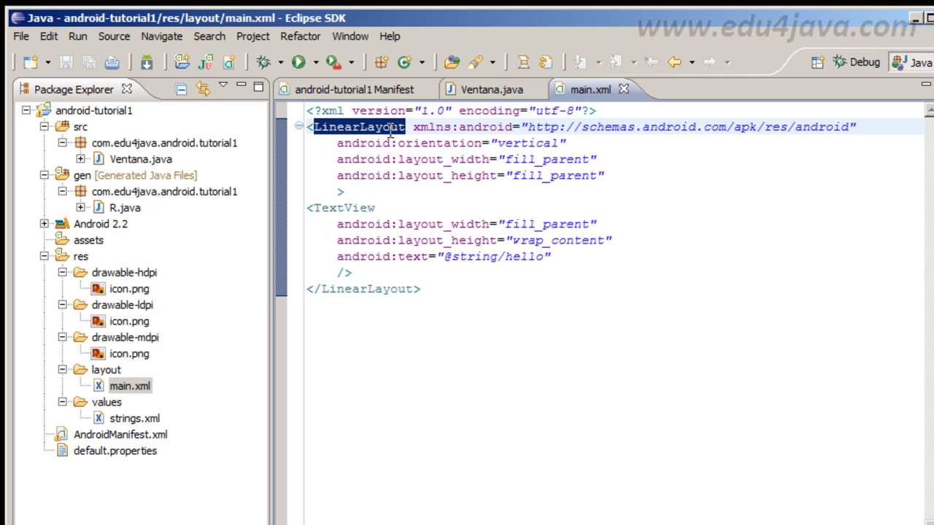
left_click_drag(309, 207, 350, 273)
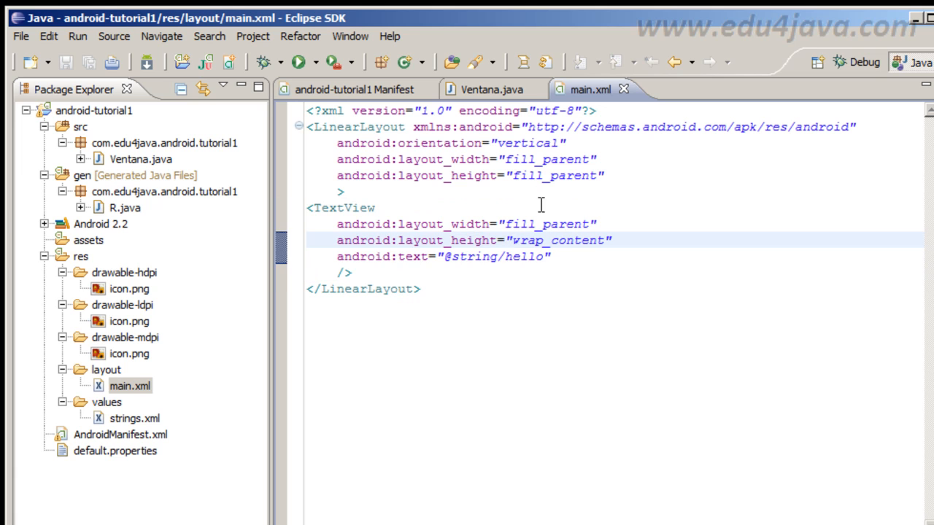
double_click(493, 256)
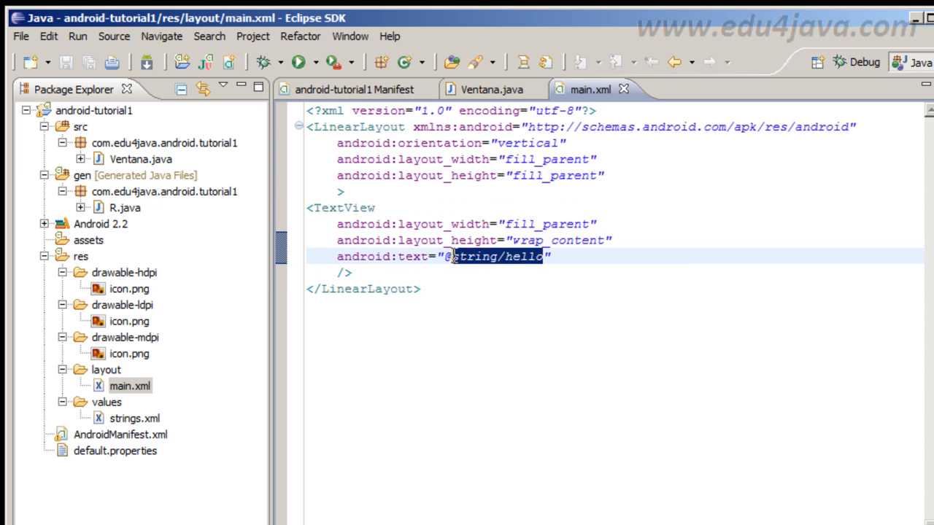
left_click(134, 417)
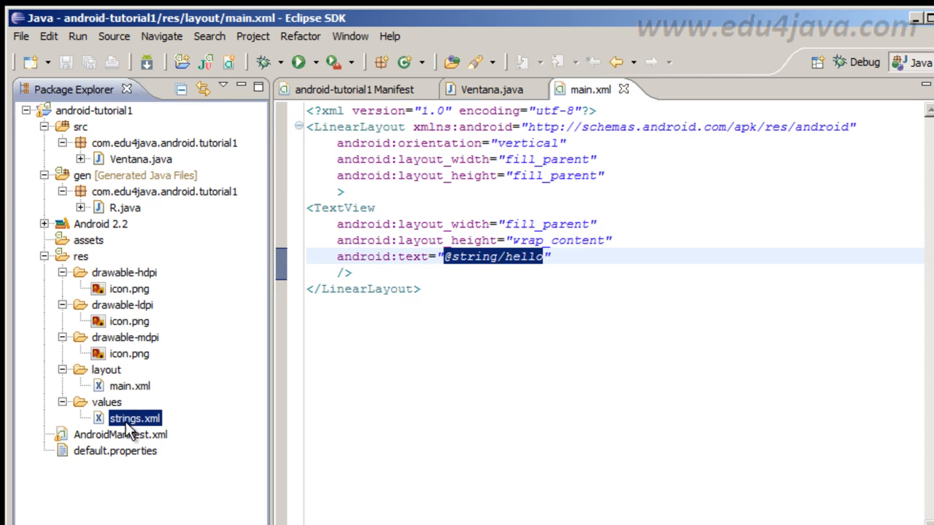
double_click(135, 417)
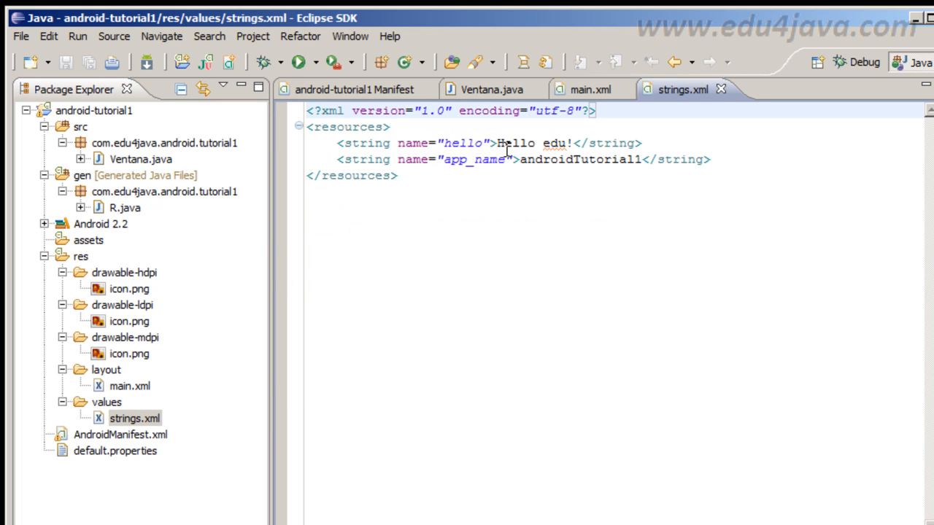
left_click(587, 89)
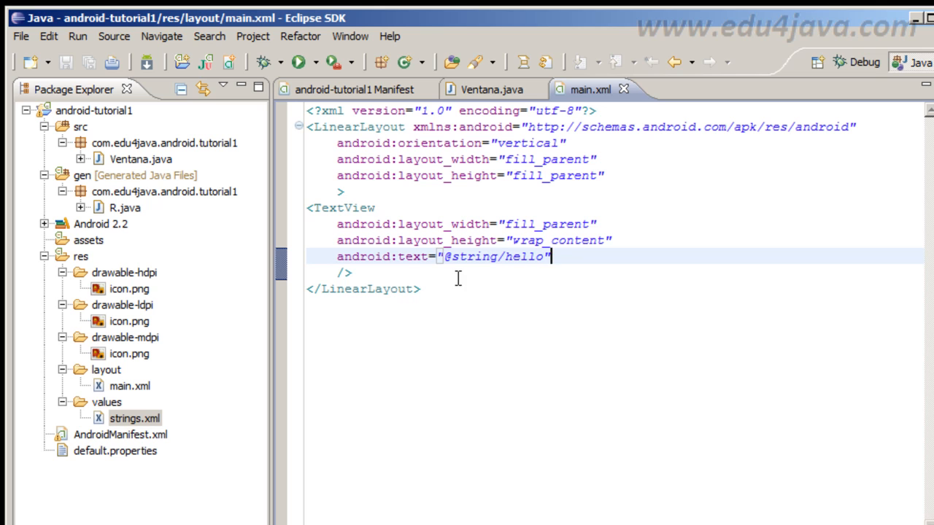
mouse_move(416, 274)
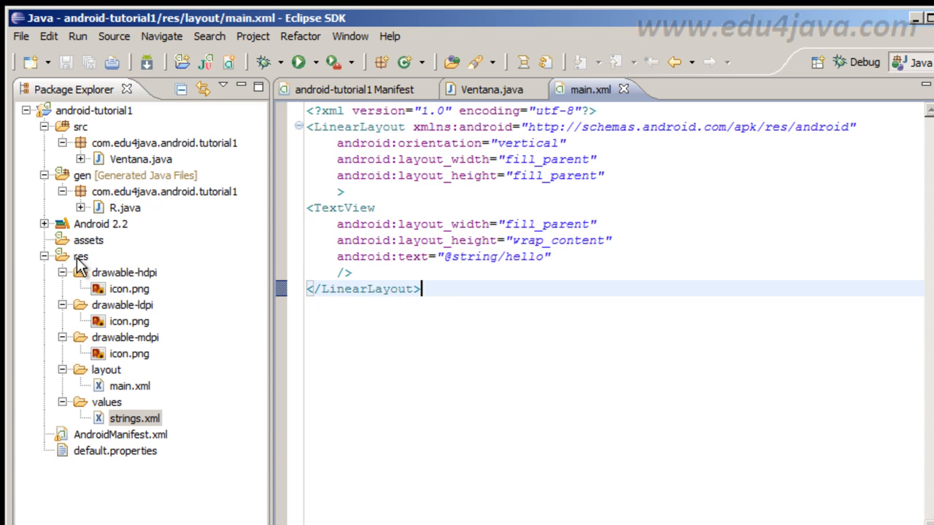
left_click(80, 257)
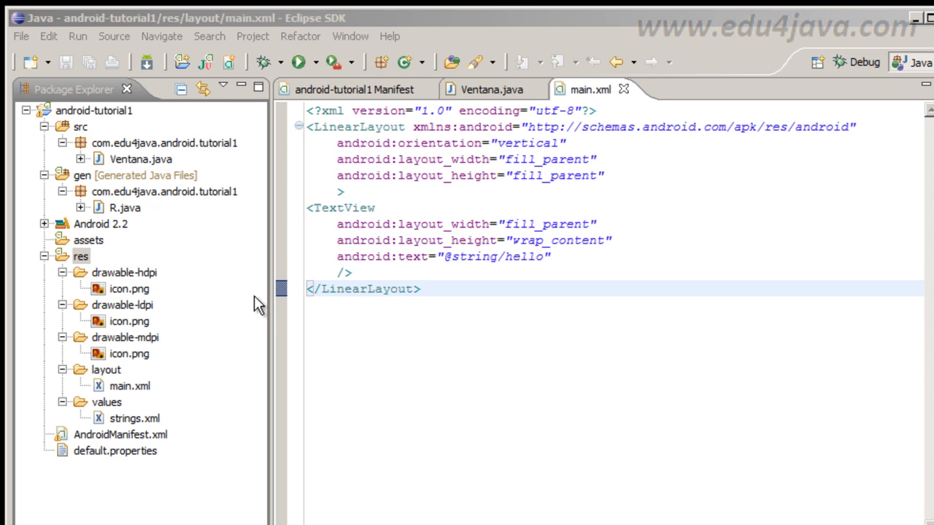
mouse_move(101, 212)
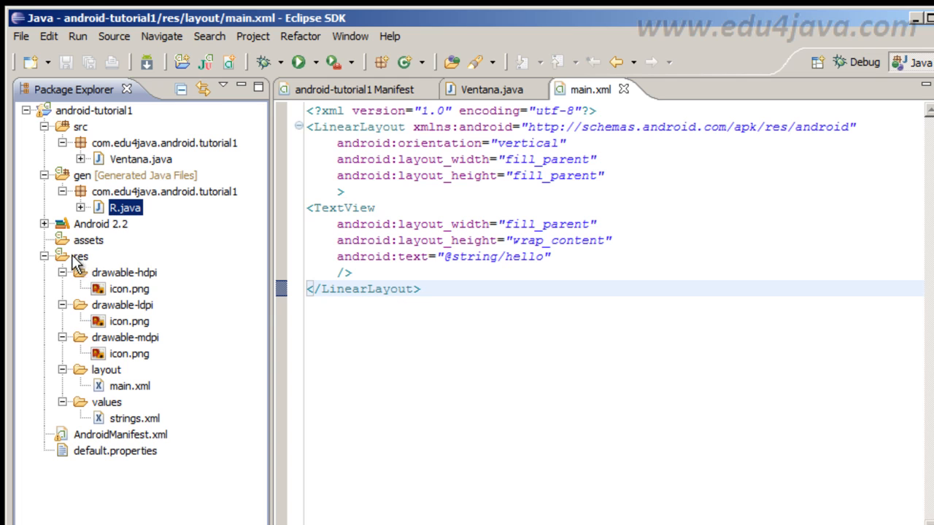
mouse_move(118, 392)
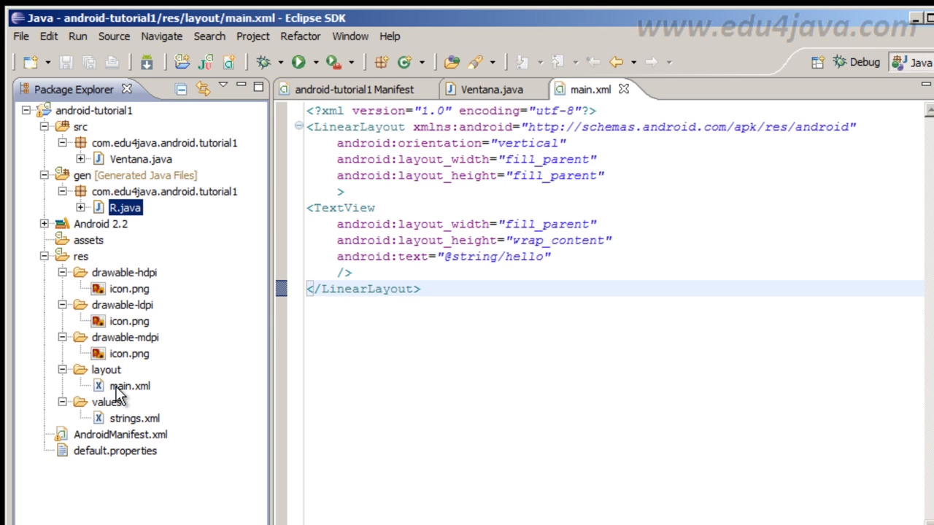
Open the generated R.java and select the icon and hello resource ids.
left_click(80, 207)
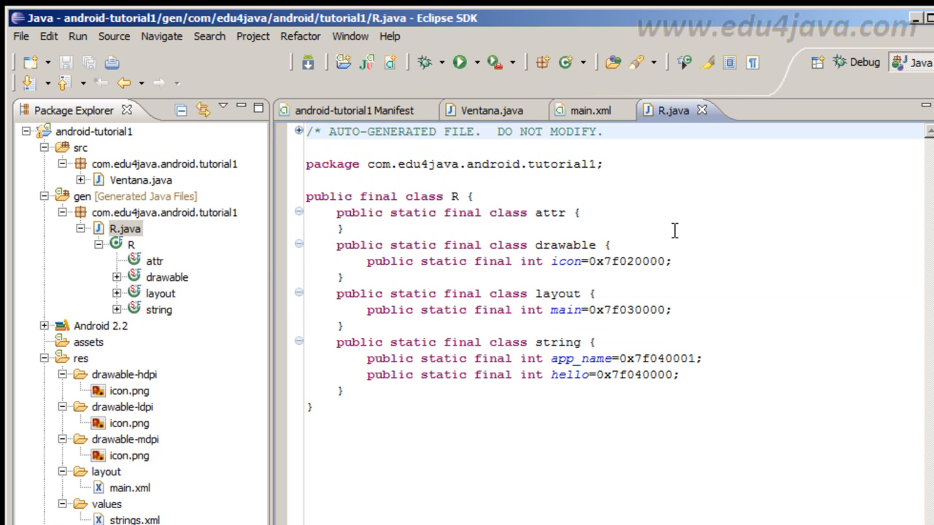
double_click(566, 261)
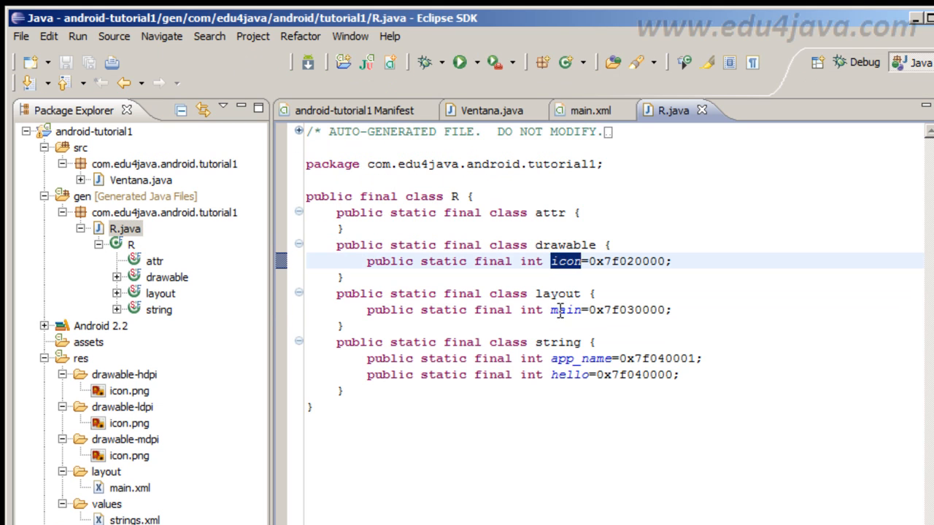
double_click(568, 373)
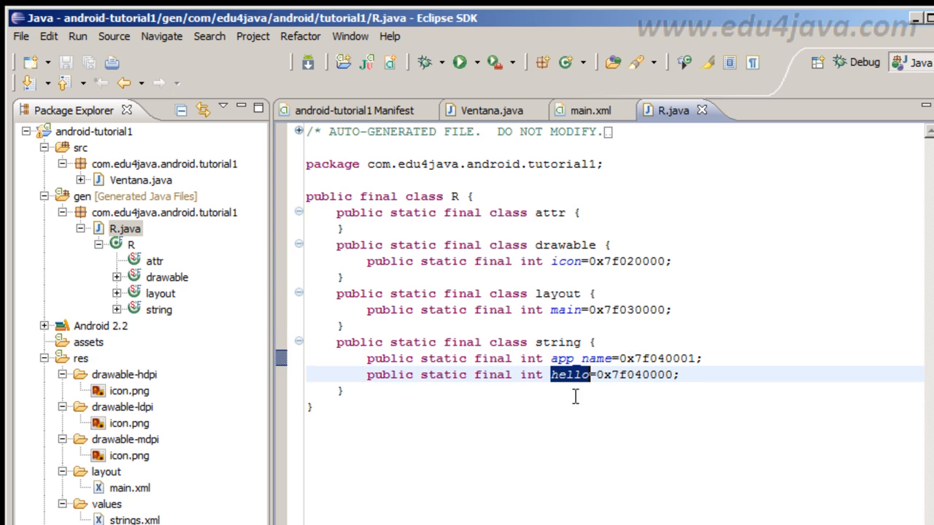
mouse_move(591, 417)
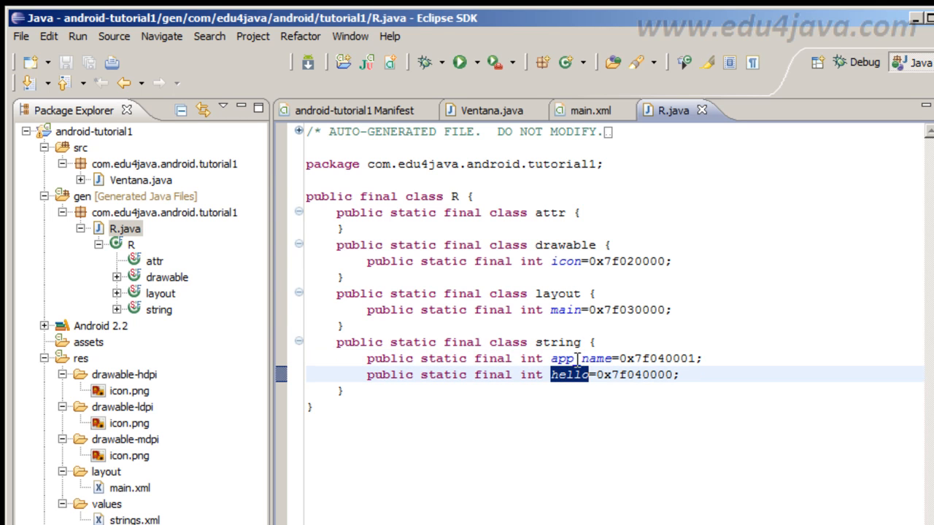
mouse_move(105, 513)
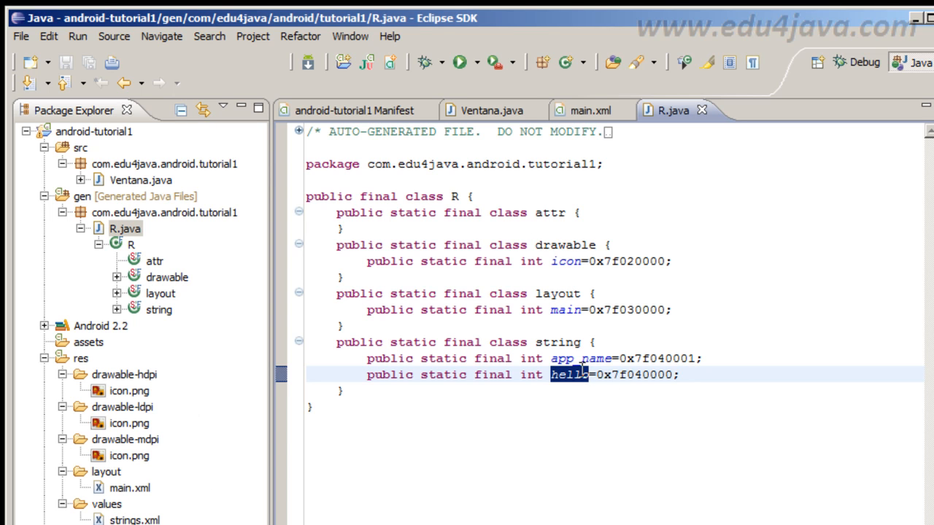
From Ventana.java follow R.layout.main to R.java, pick main.xml, and collapse the res folder.
left_click(493, 111)
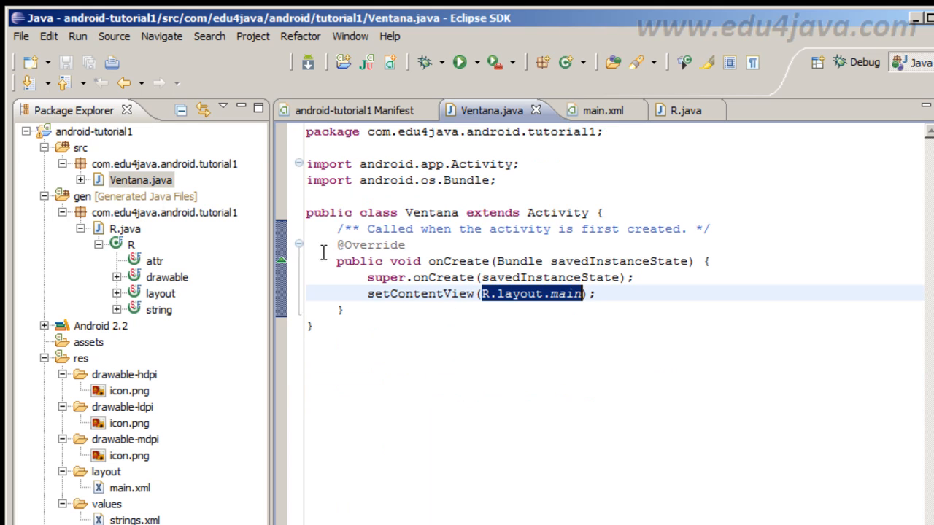
left_click(563, 294)
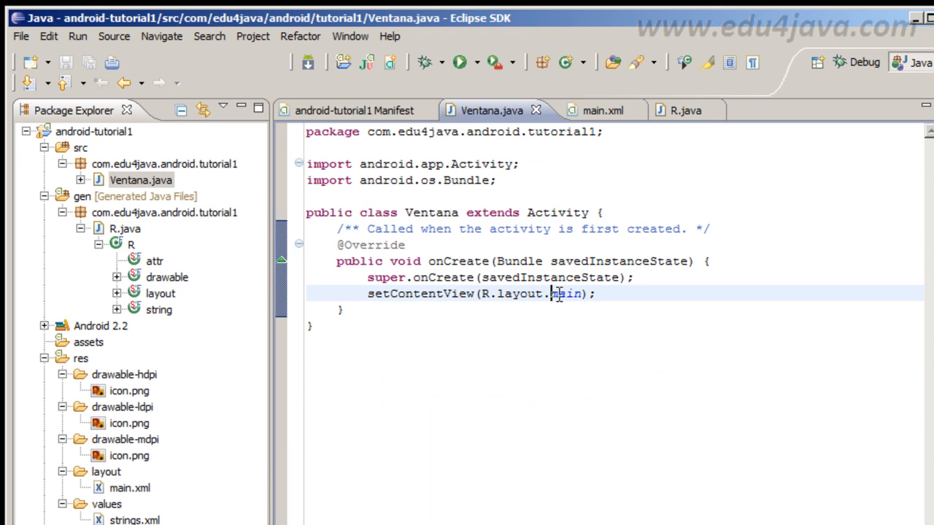
left_click(671, 111)
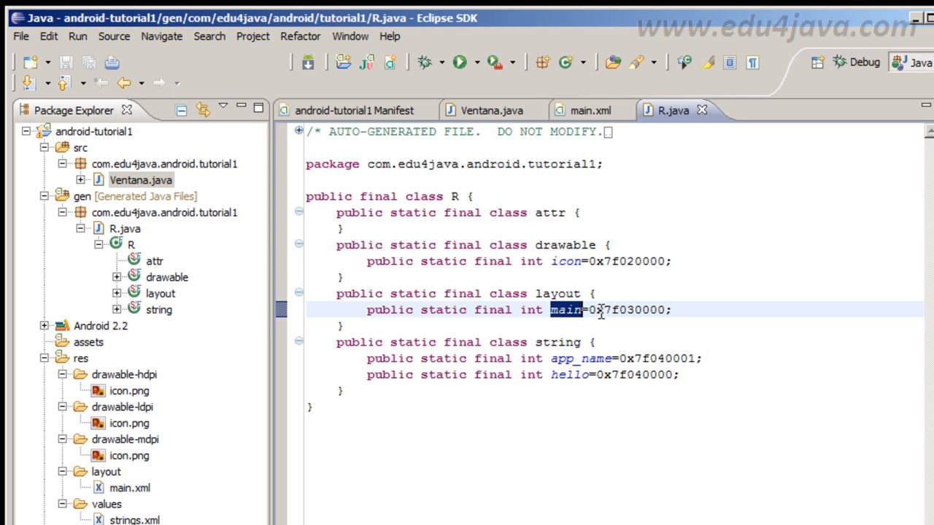
left_click(129, 487)
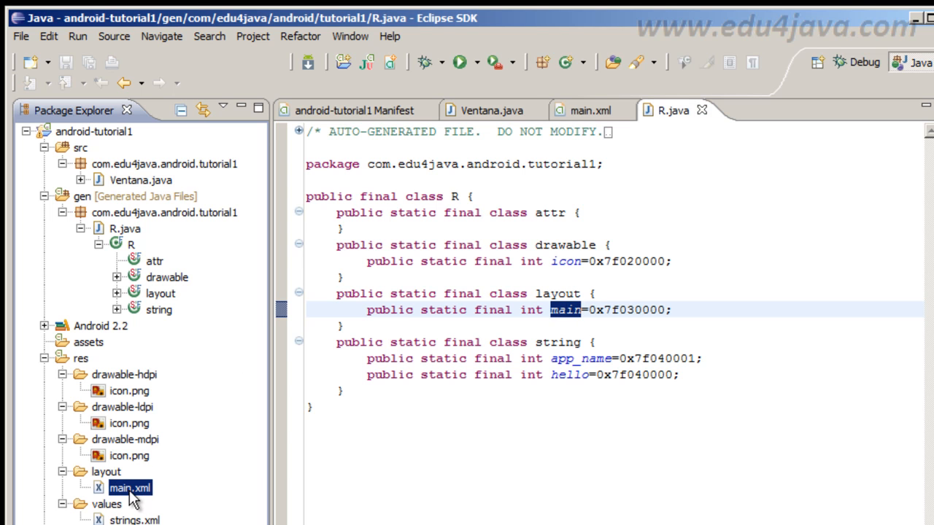
mouse_move(146, 505)
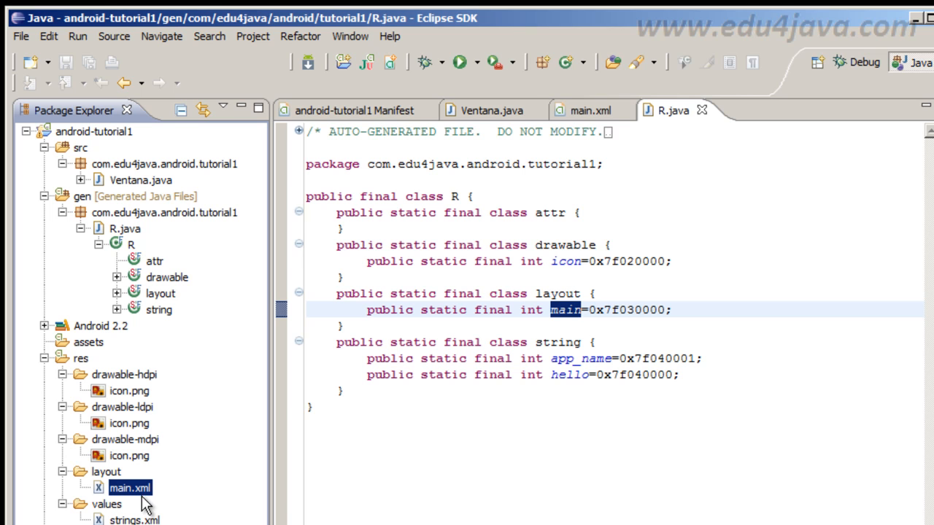
mouse_move(470, 461)
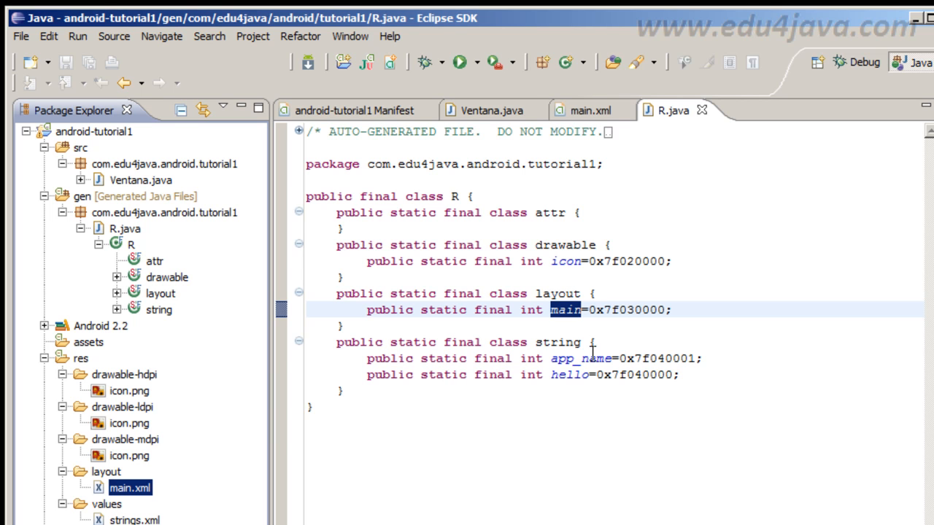
mouse_move(702, 422)
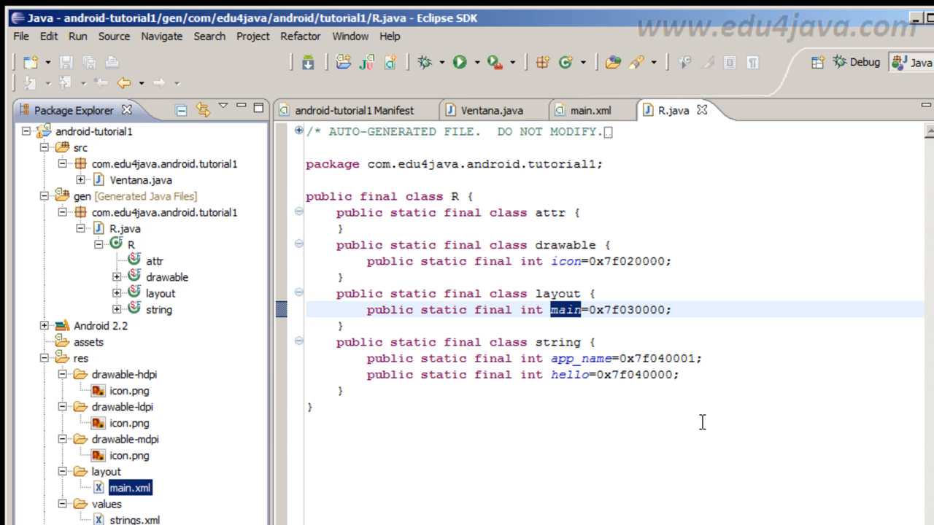
mouse_move(387, 251)
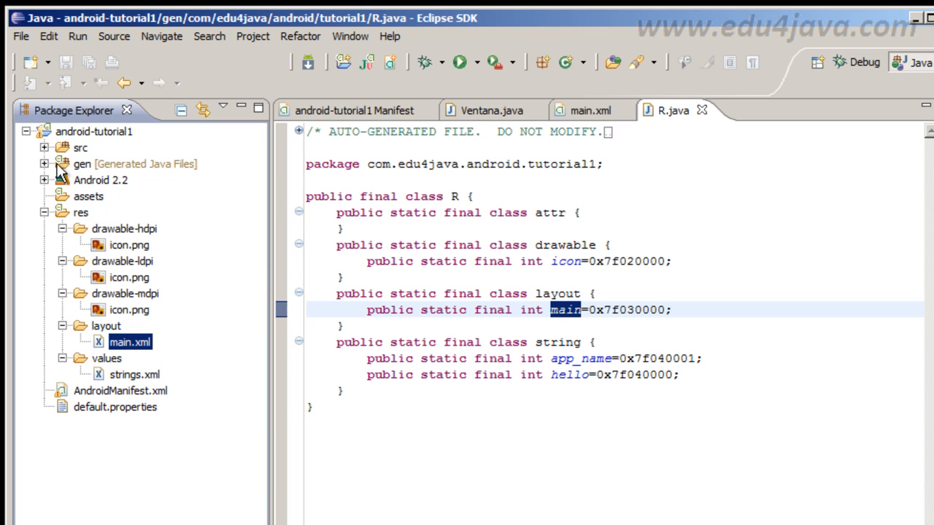
mouse_move(564, 454)
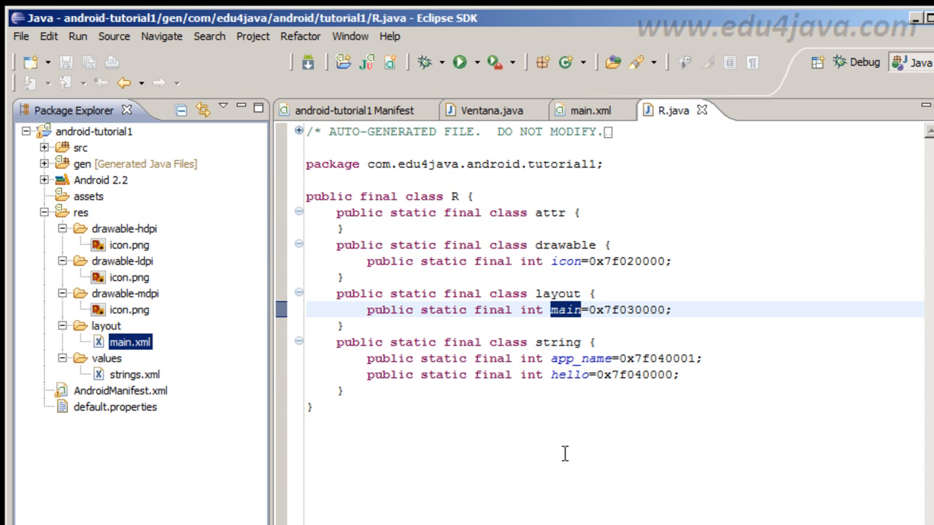
mouse_move(46, 225)
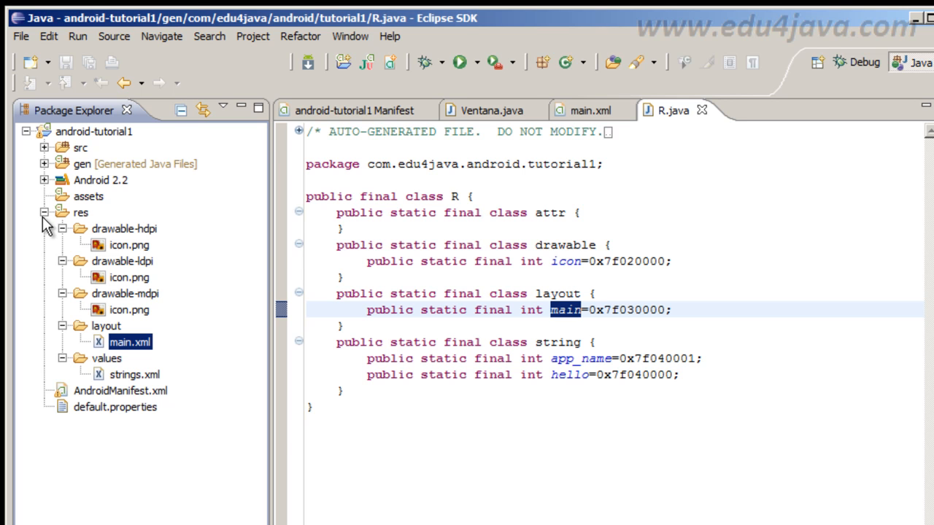
left_click(44, 213)
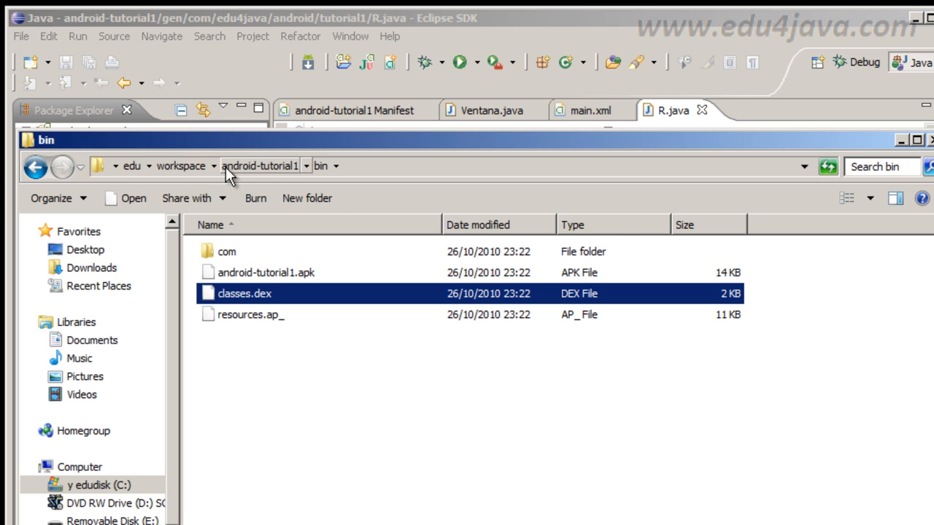
mouse_move(276, 178)
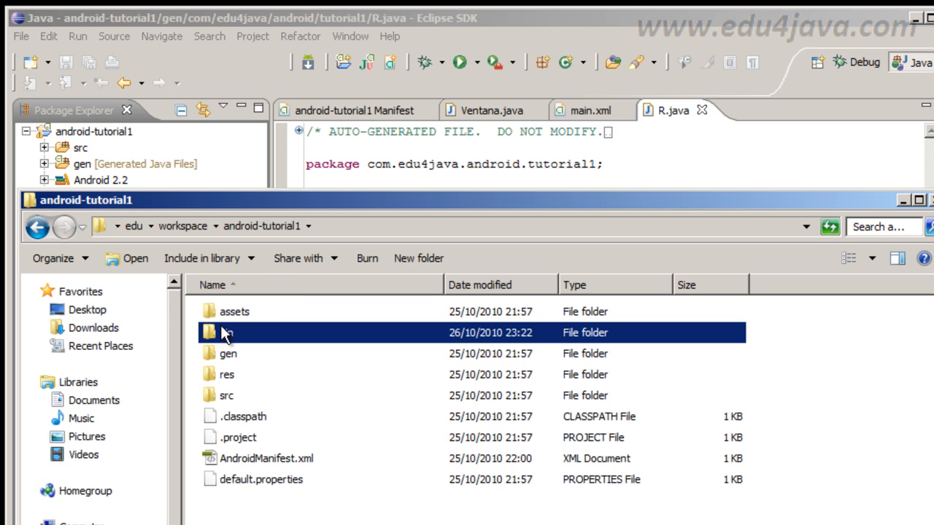
Open the bin output folder and drill into the com package folders.
double_click(226, 332)
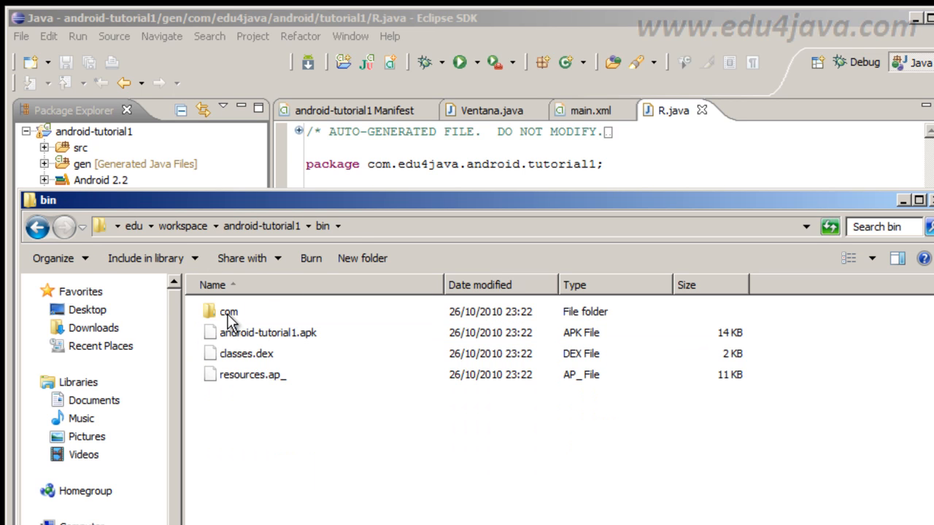
left_click(228, 312)
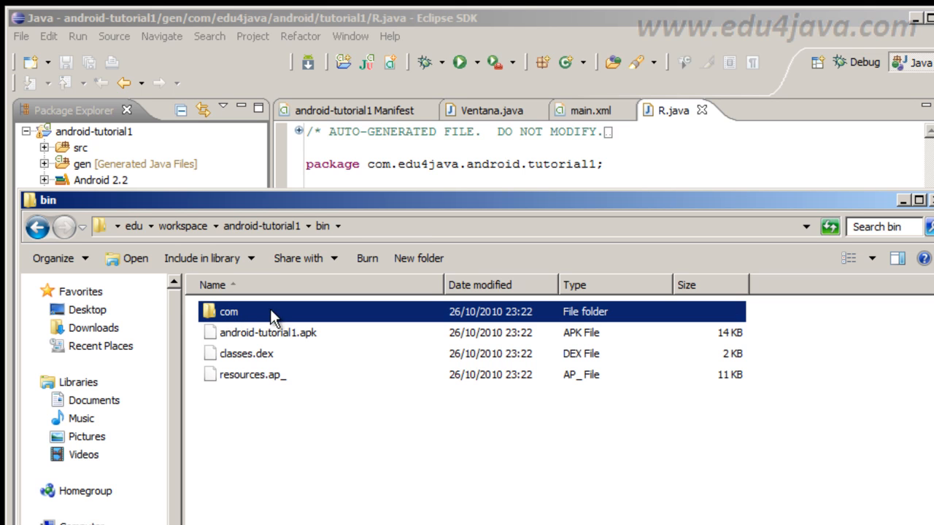
double_click(228, 312)
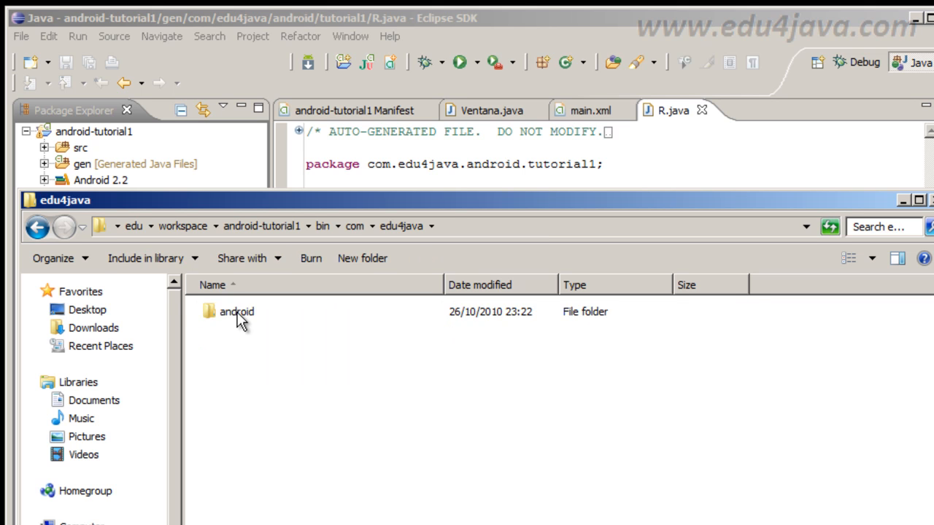
double_click(237, 312)
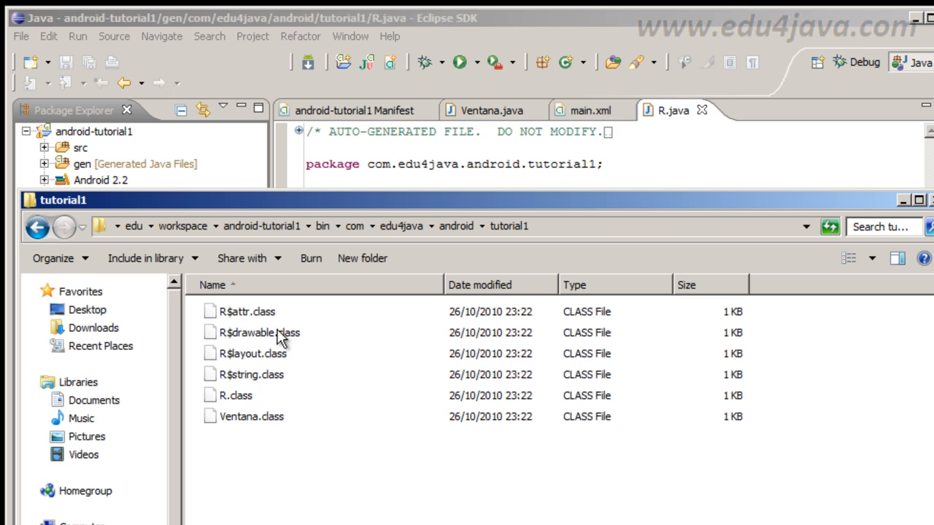
mouse_move(274, 337)
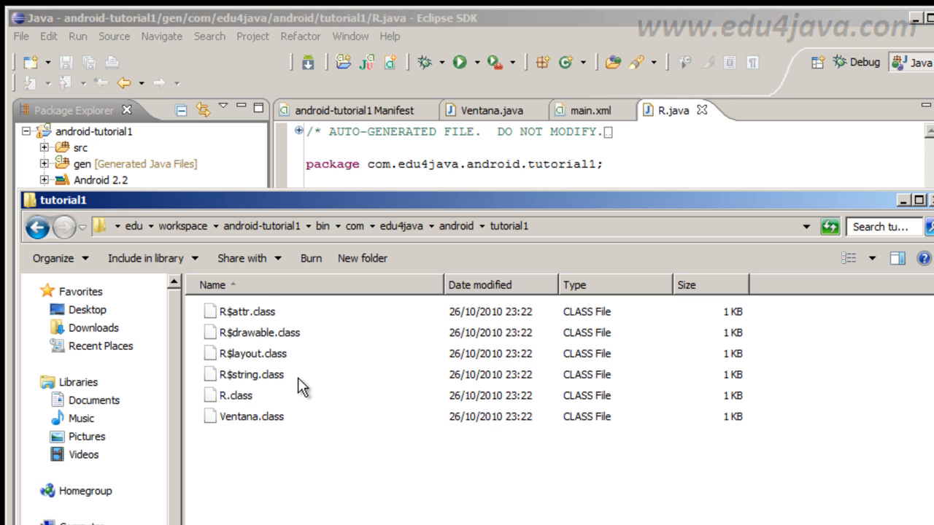
mouse_move(324, 226)
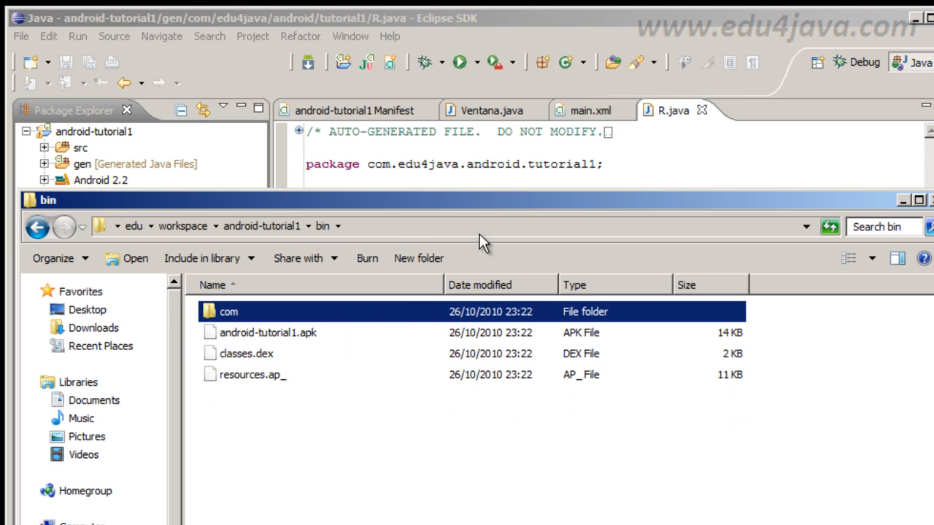
left_click(245, 353)
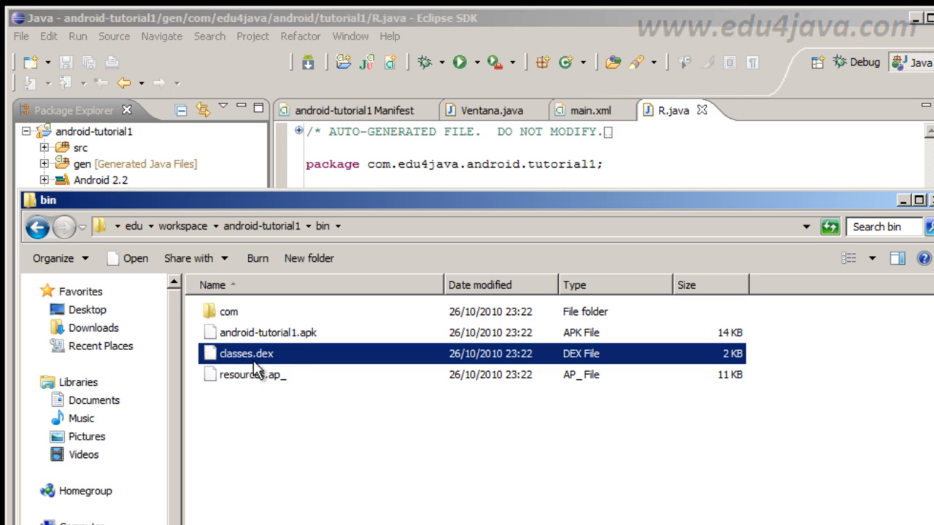
mouse_move(299, 363)
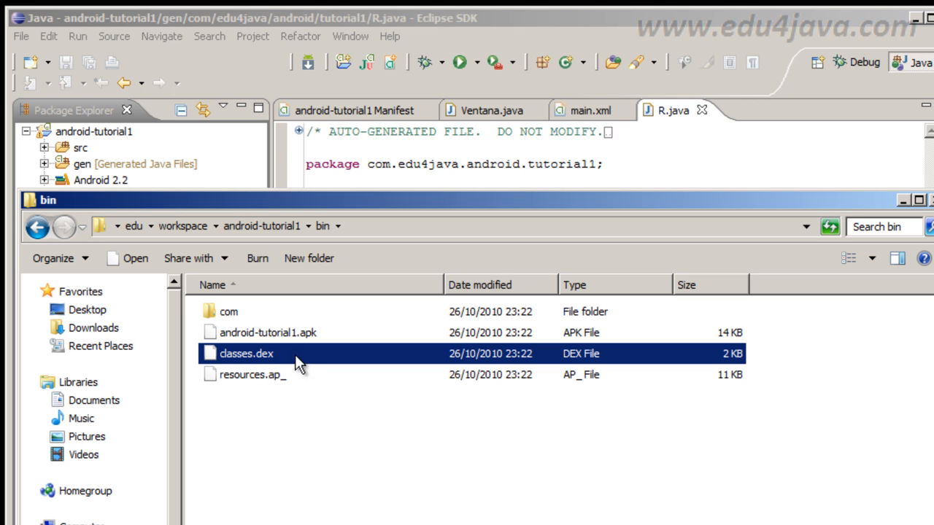
mouse_move(285, 361)
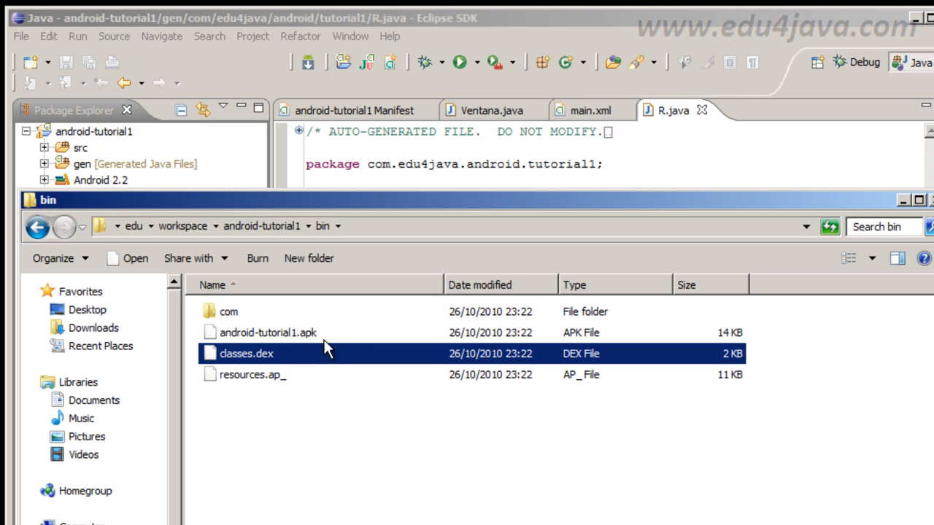
mouse_move(315, 362)
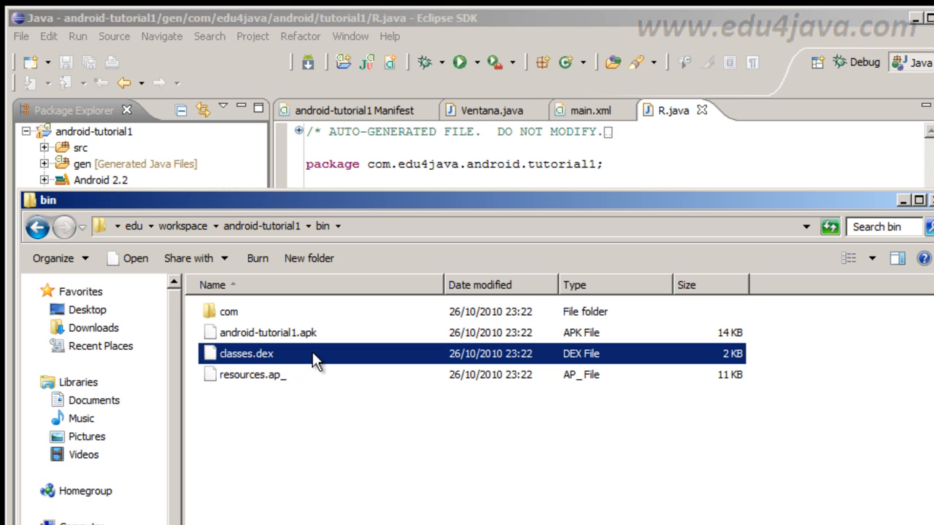
mouse_move(339, 362)
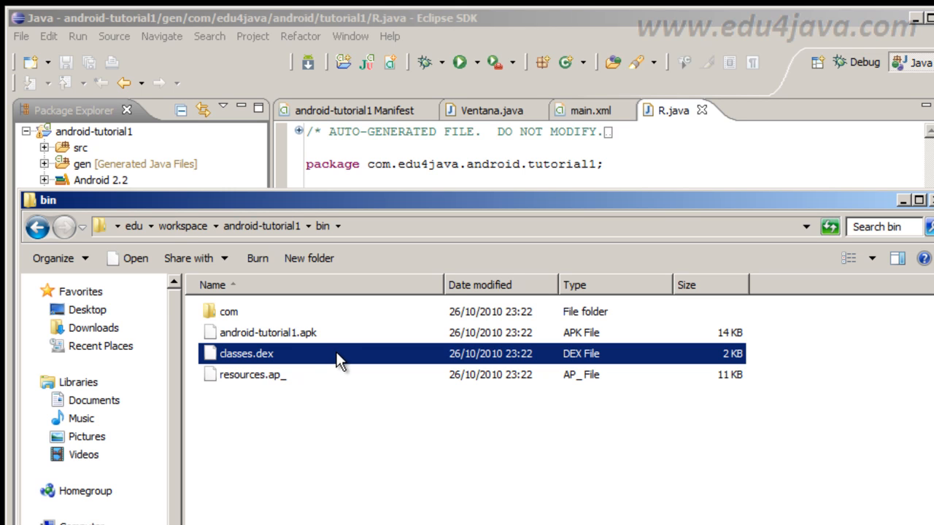
mouse_move(365, 349)
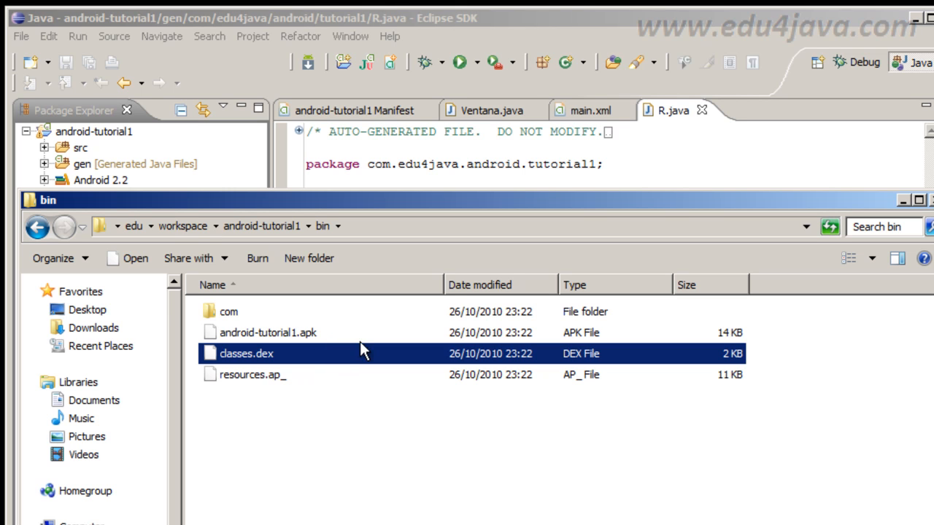
left_click(227, 313)
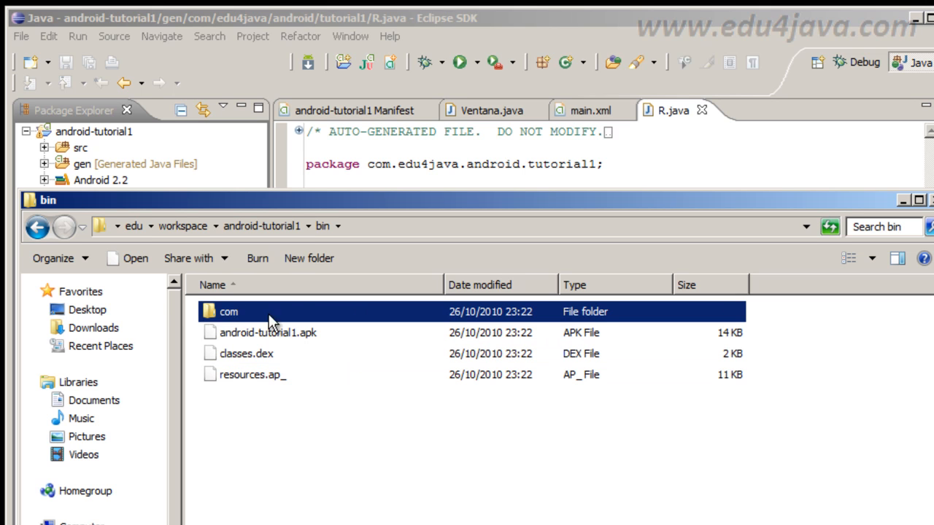
left_click(245, 353)
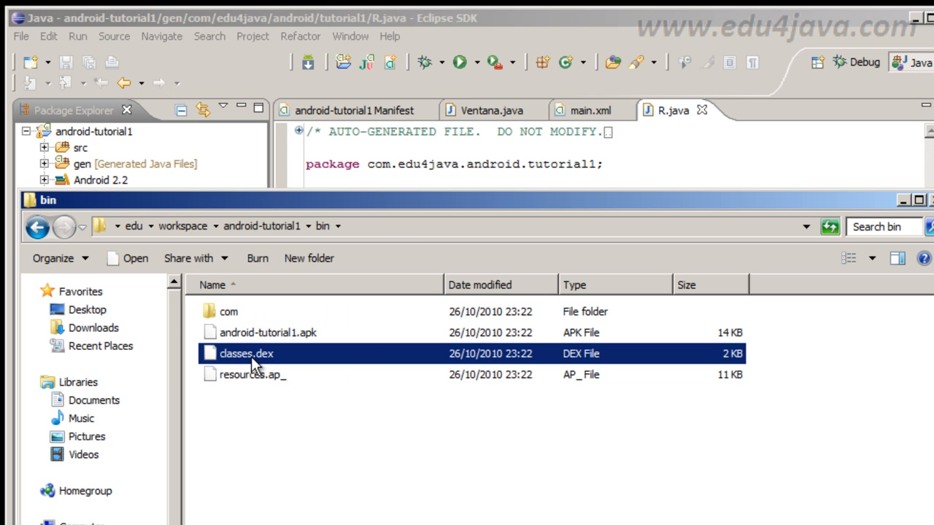
mouse_move(256, 359)
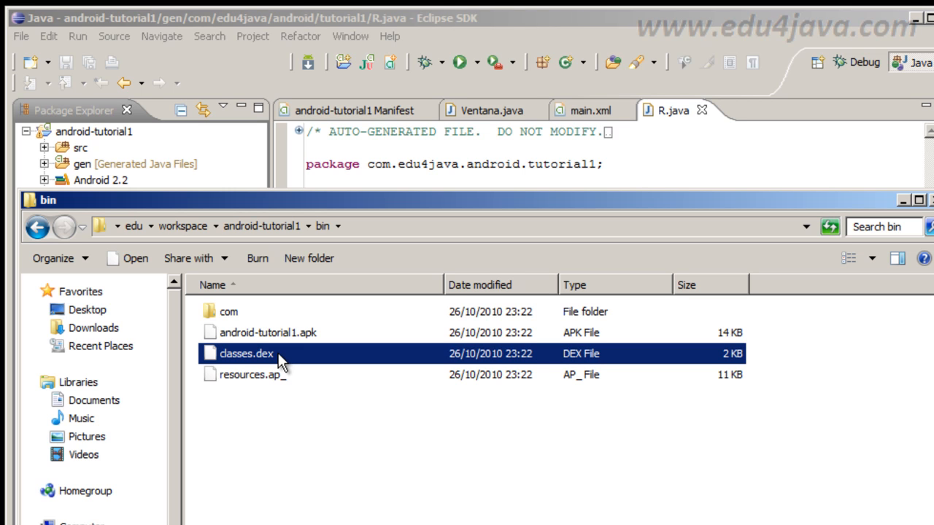
mouse_move(300, 381)
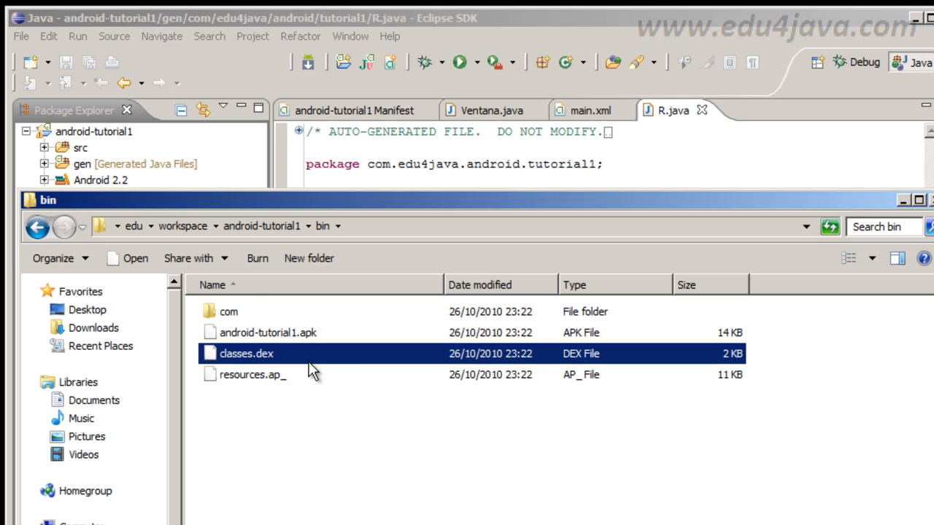
mouse_move(254, 315)
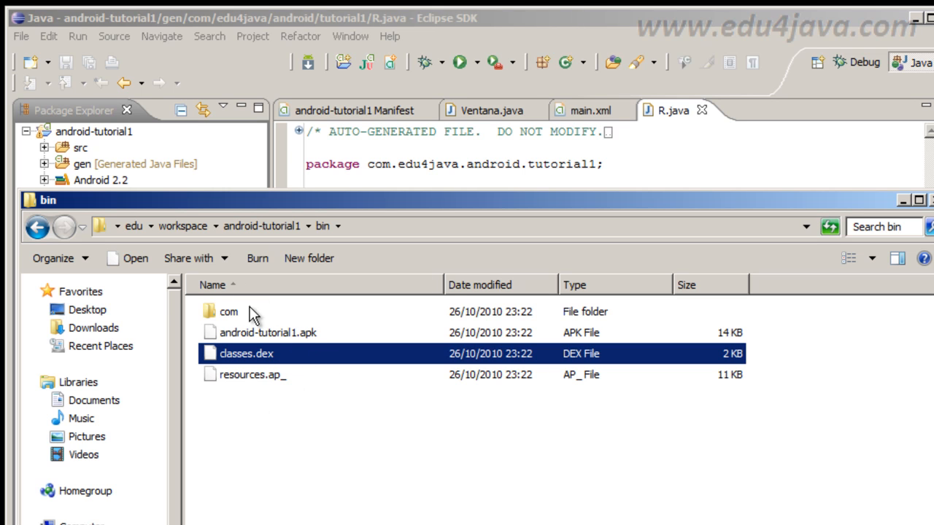
left_click(269, 332)
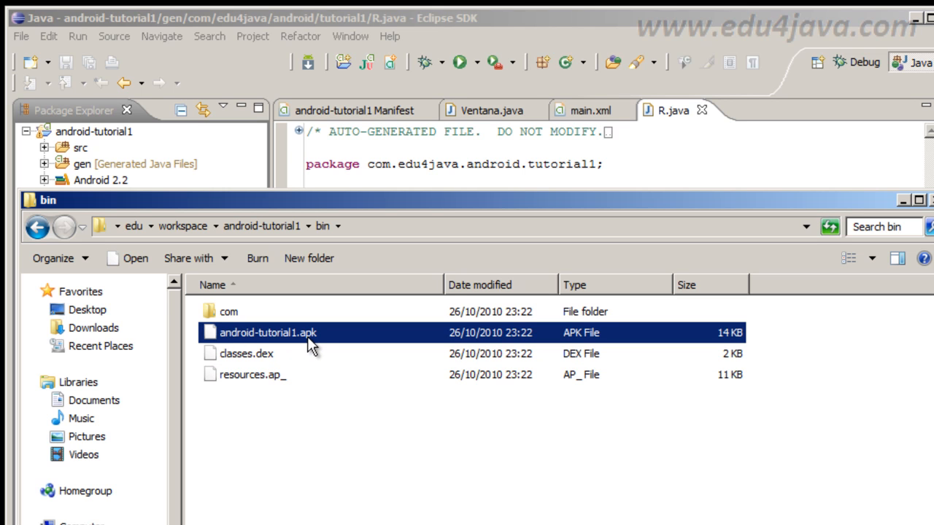
mouse_move(247, 299)
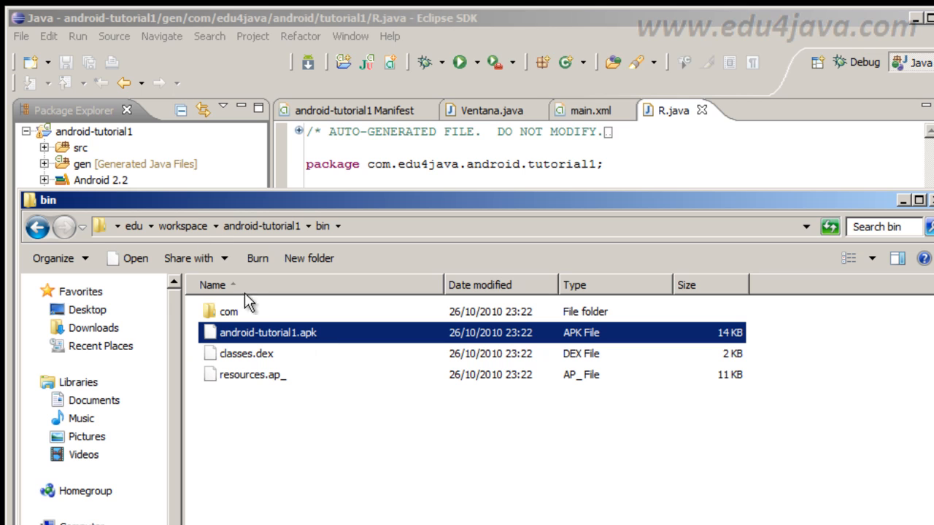
mouse_move(305, 344)
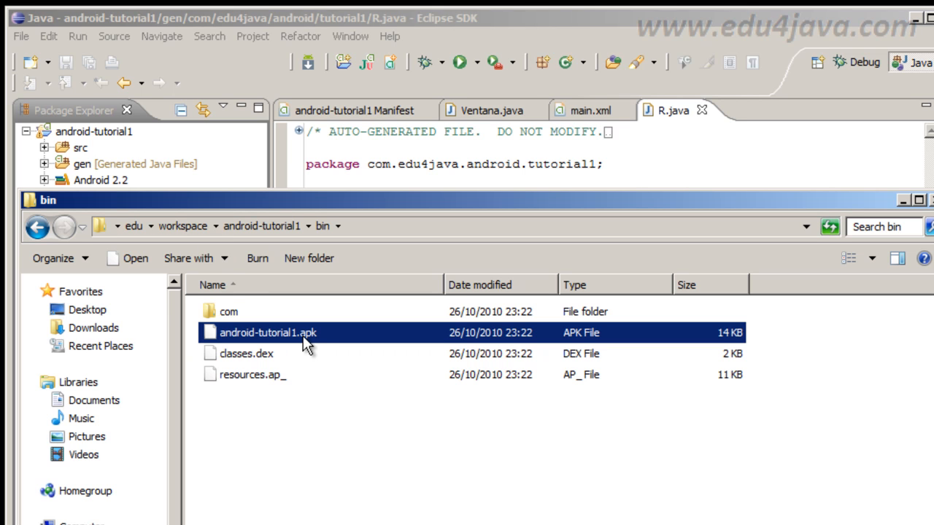
mouse_move(330, 345)
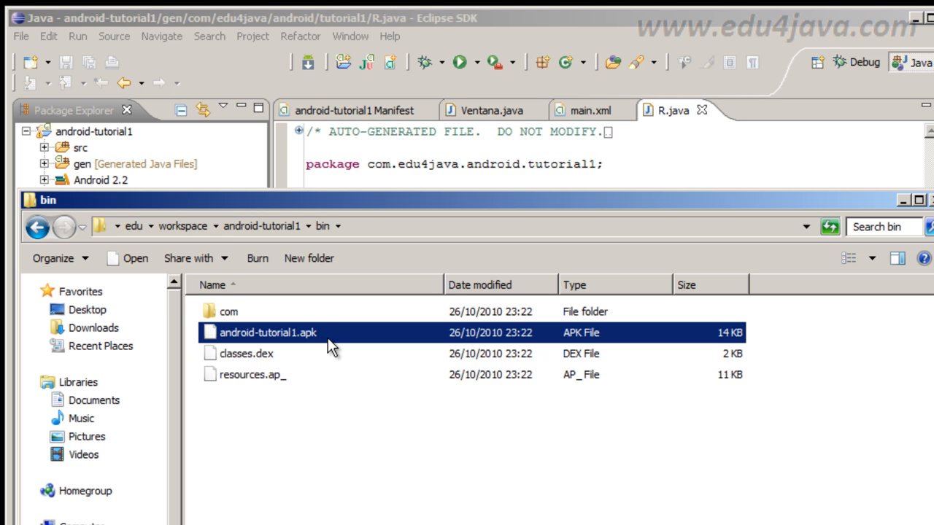
mouse_move(303, 344)
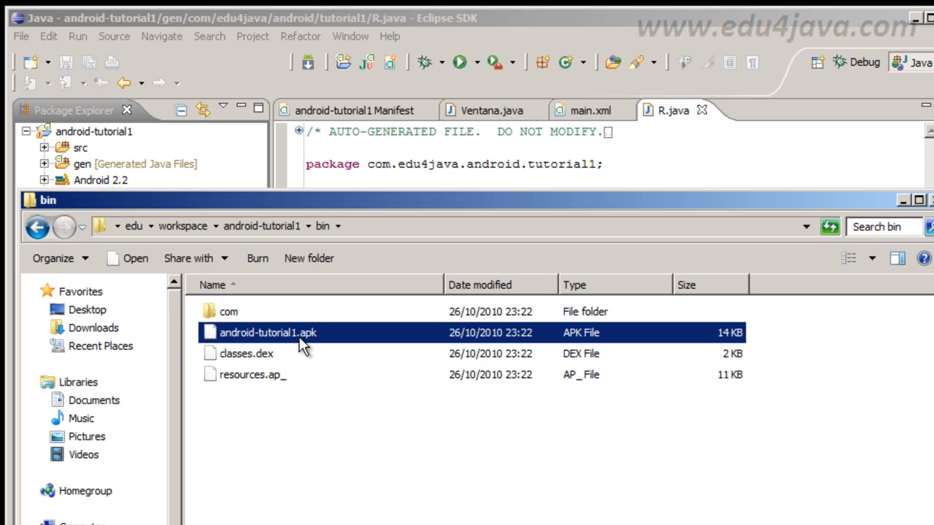
mouse_move(263, 338)
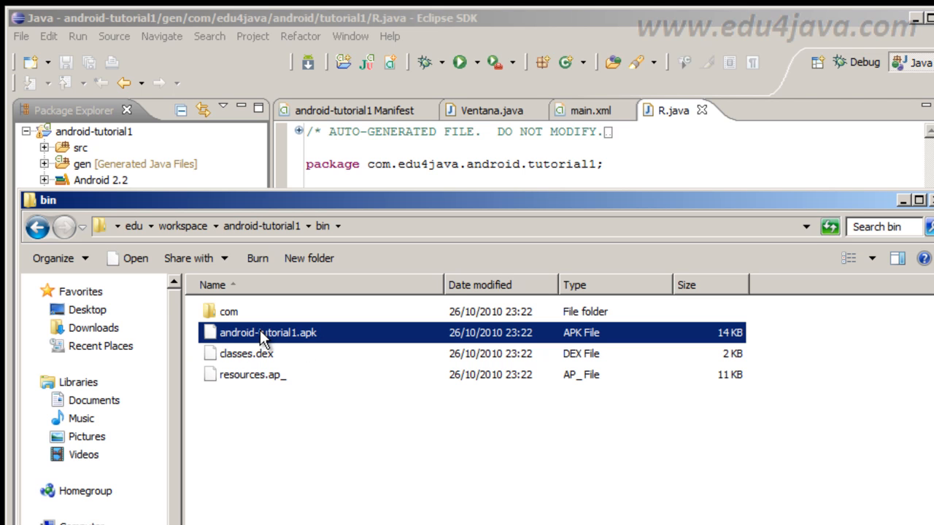
mouse_move(270, 343)
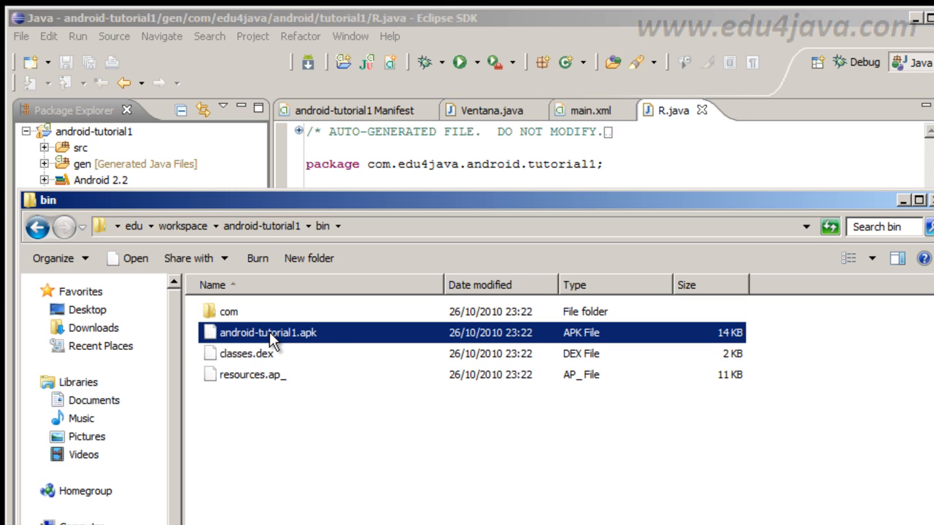
mouse_move(293, 342)
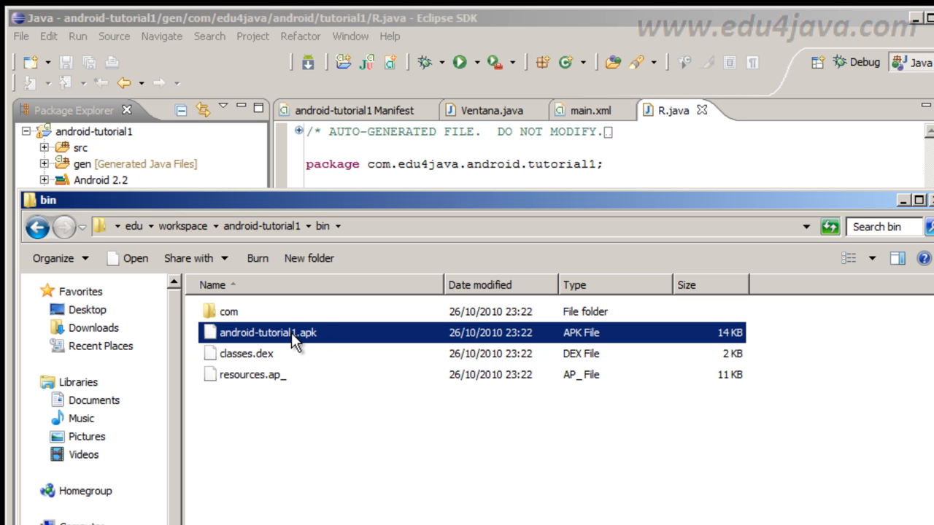
mouse_move(261, 349)
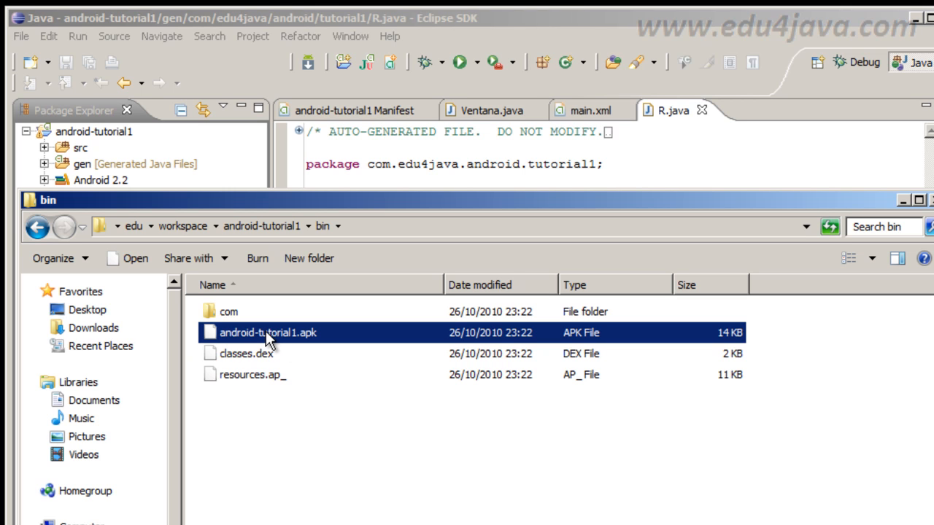
mouse_move(402, 376)
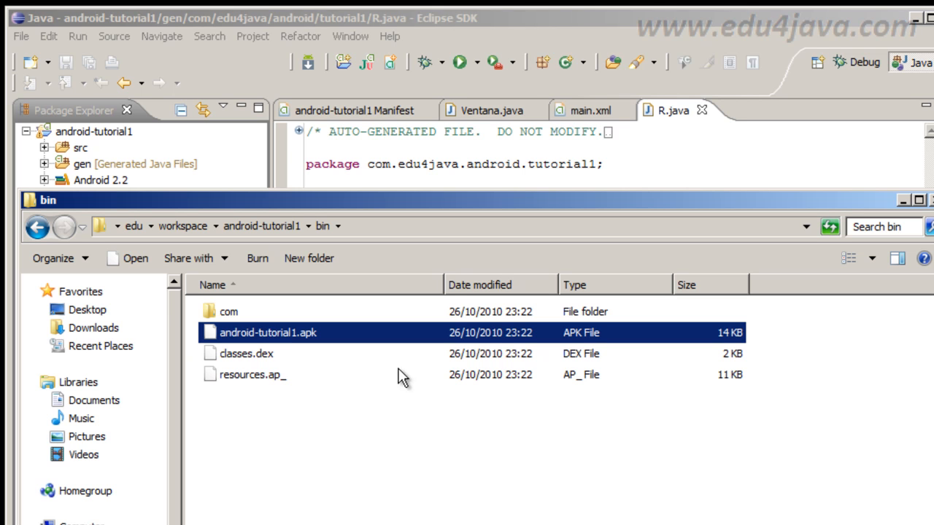
mouse_move(382, 388)
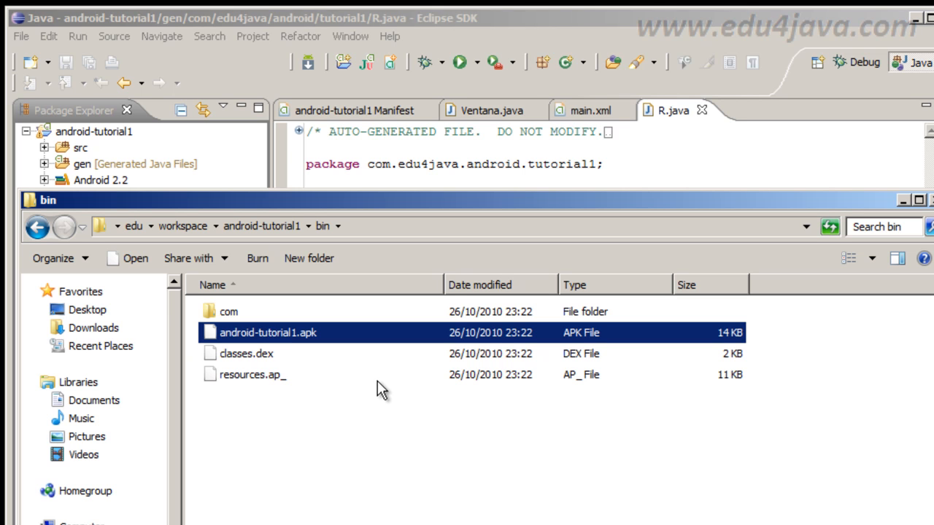
mouse_move(569, 26)
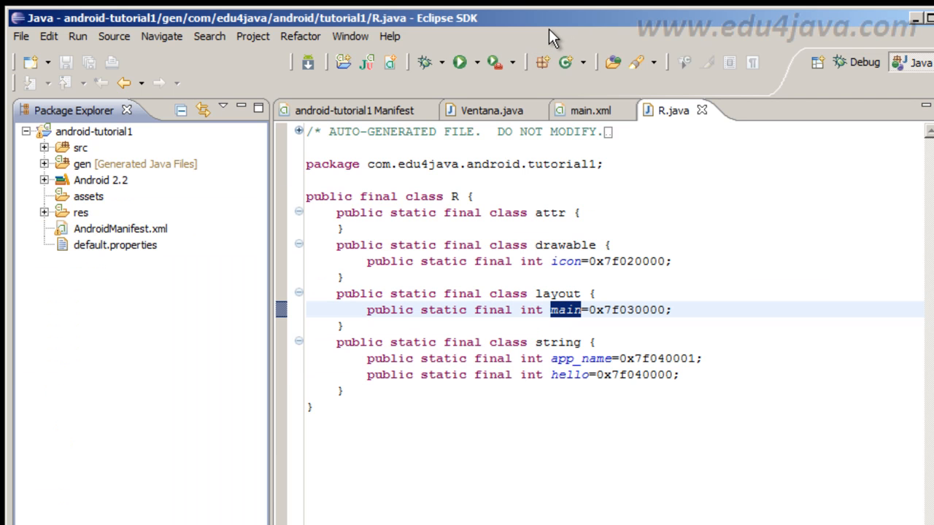
mouse_move(307, 365)
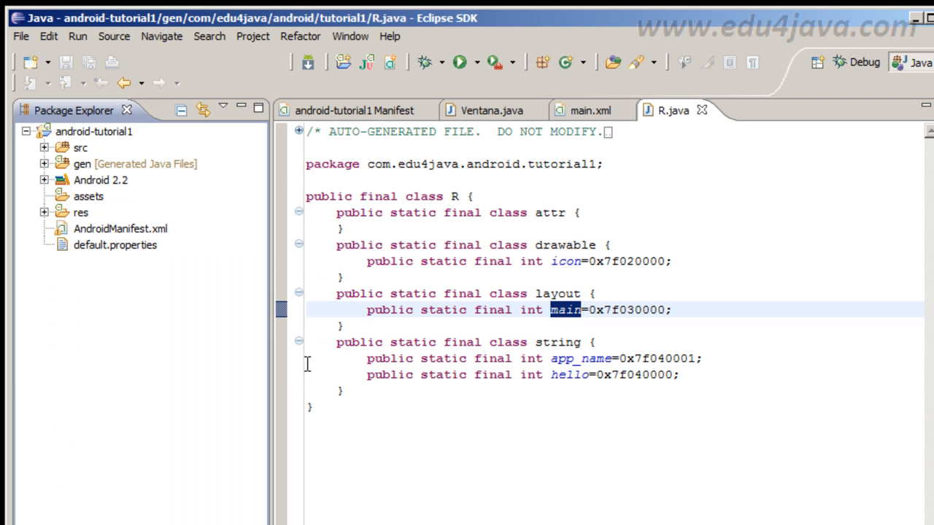